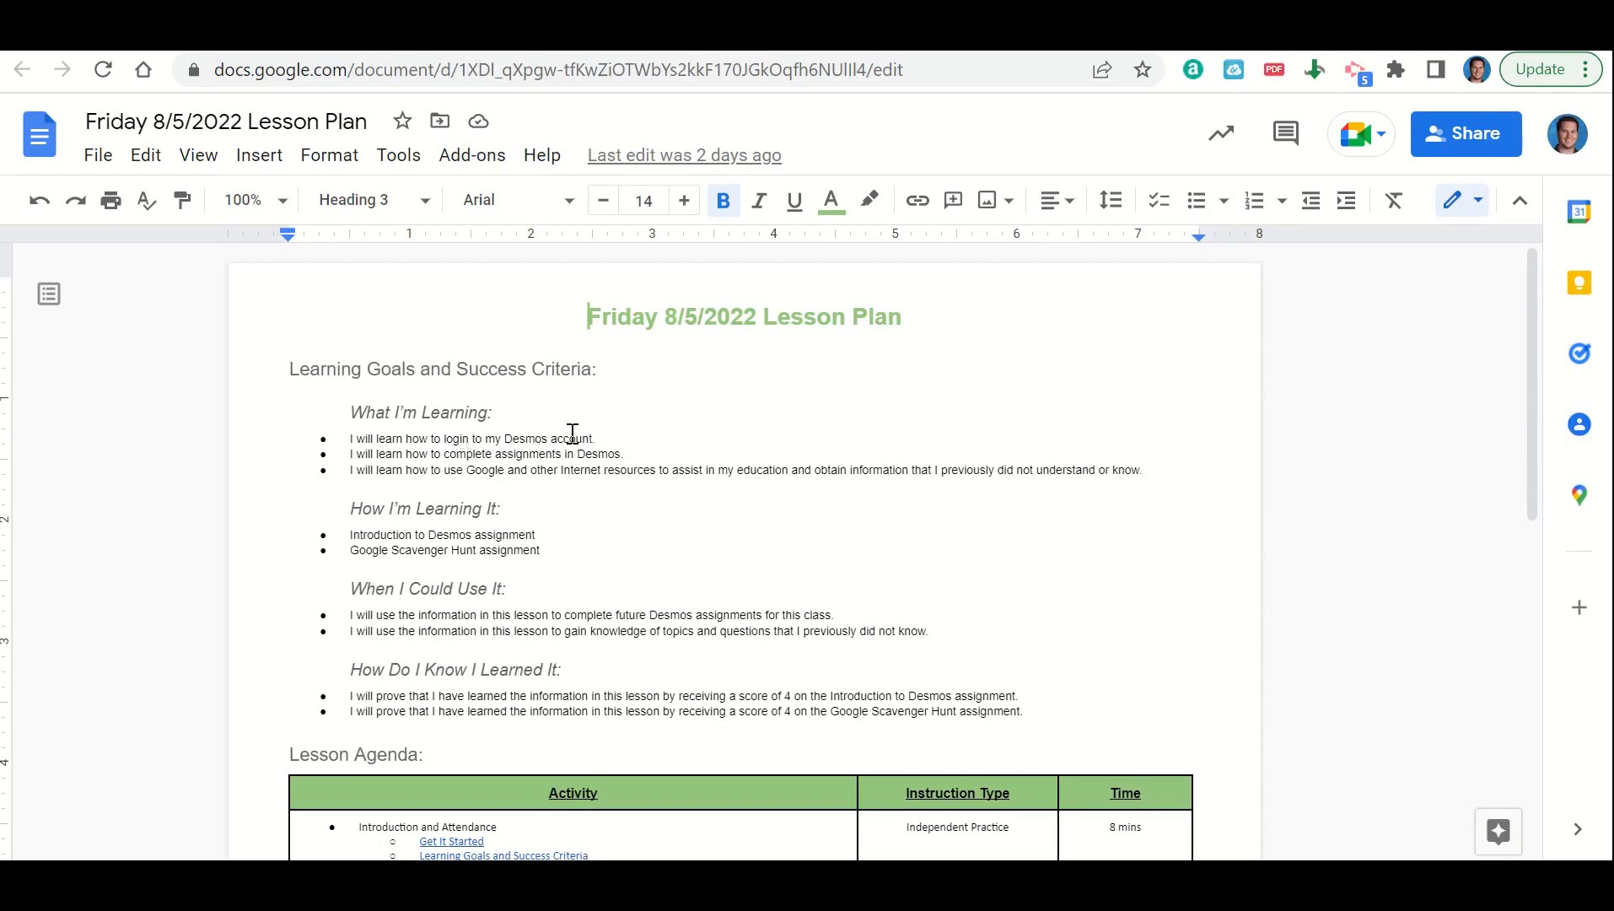
mouse_move(531, 449)
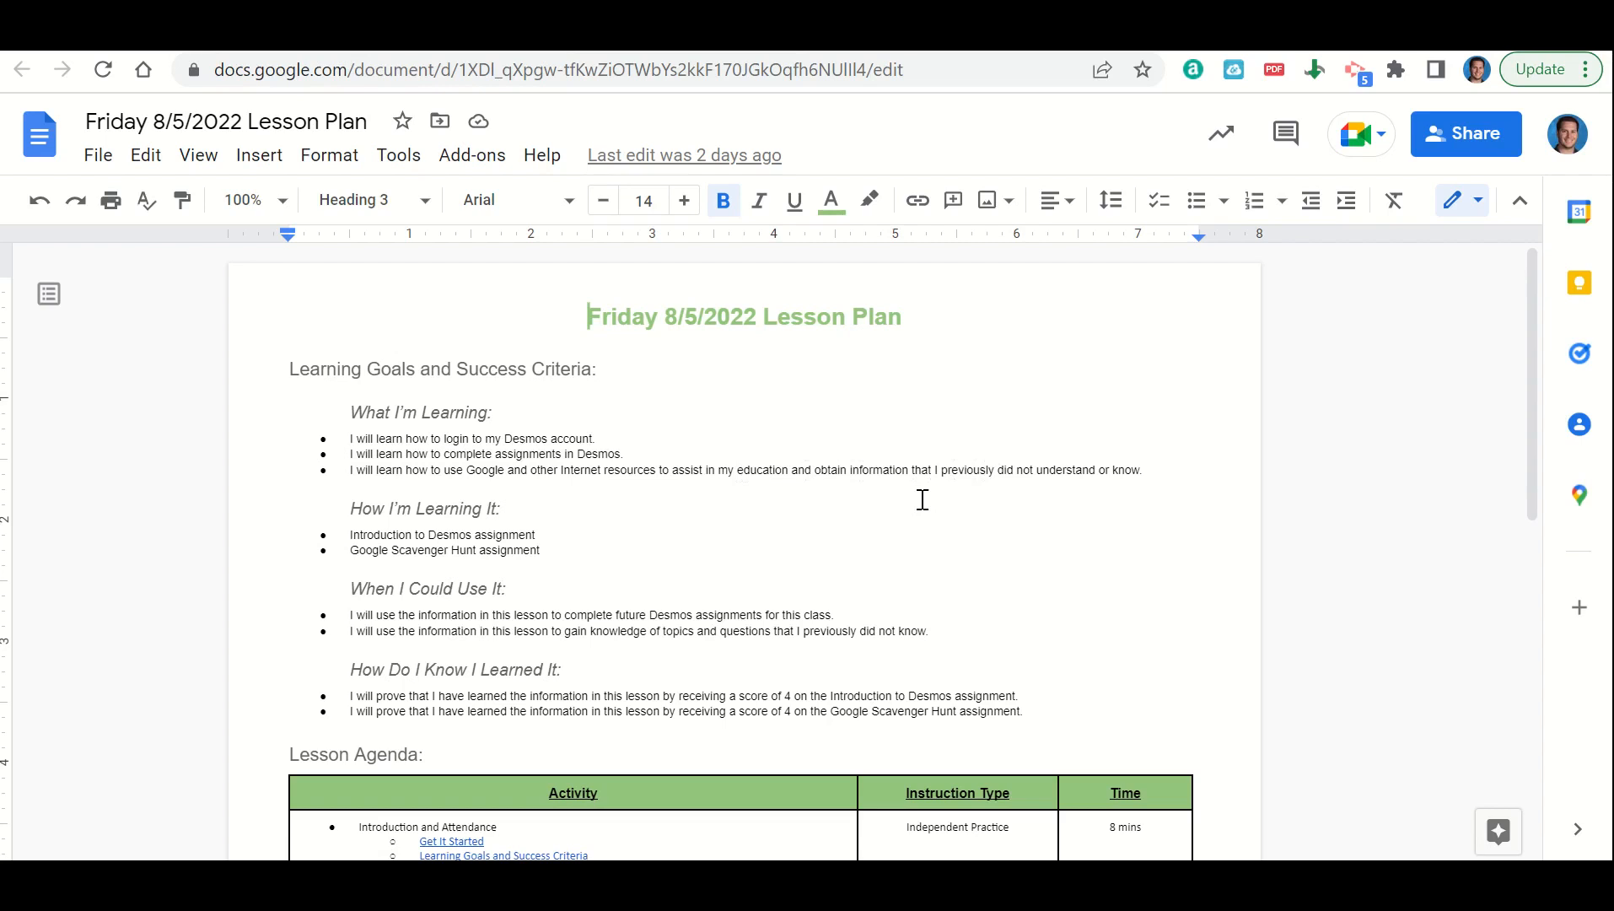
mouse_move(400, 538)
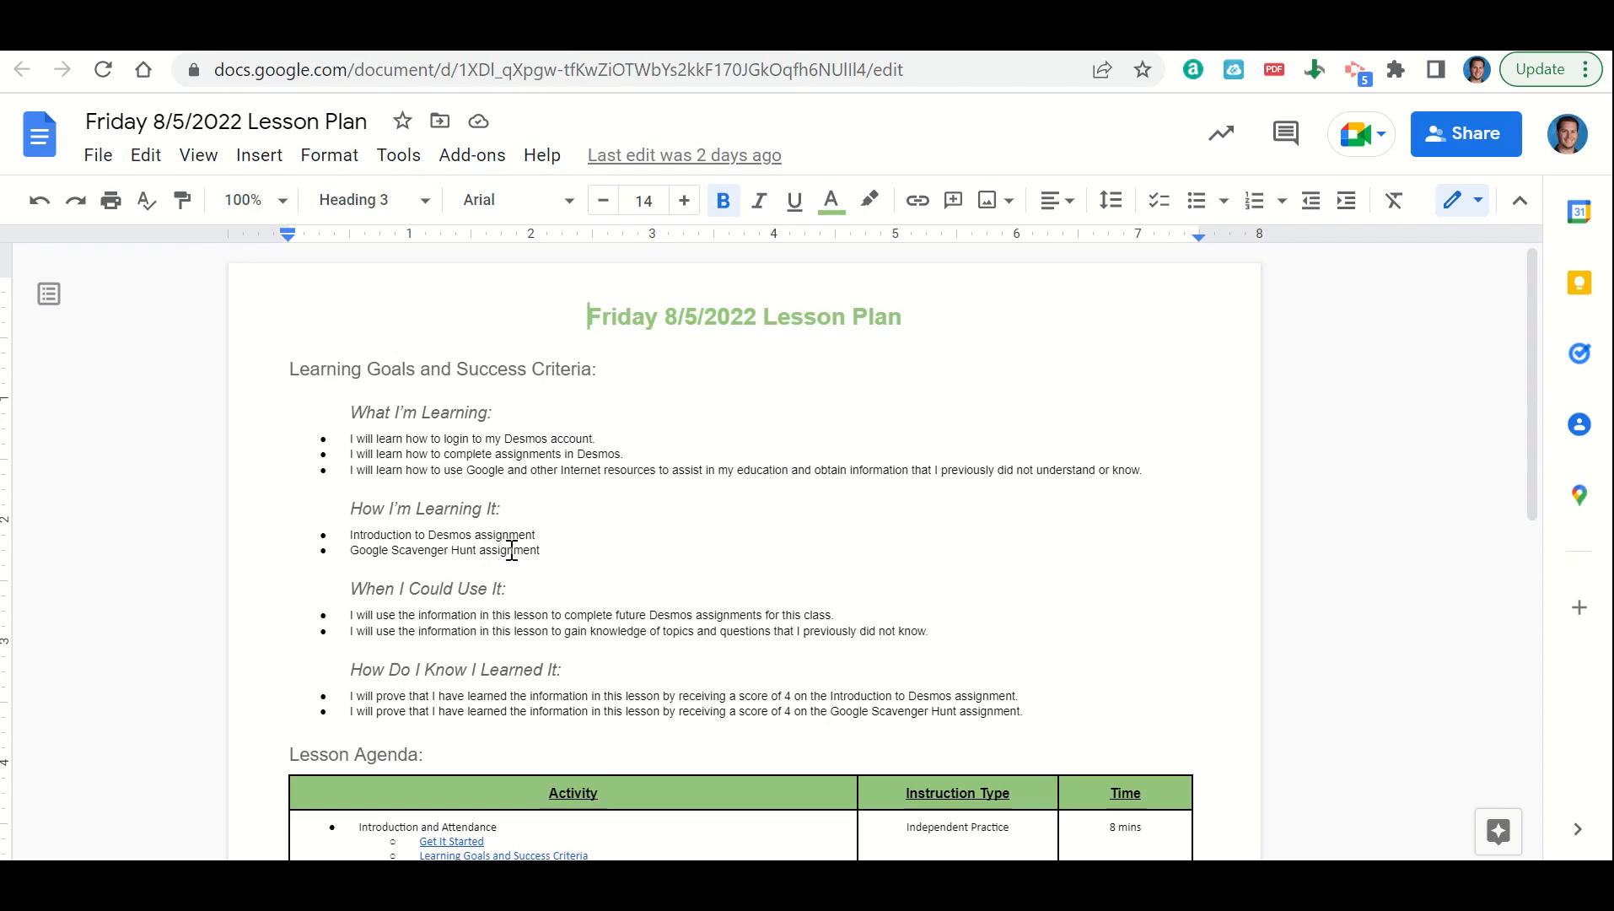
mouse_move(519, 624)
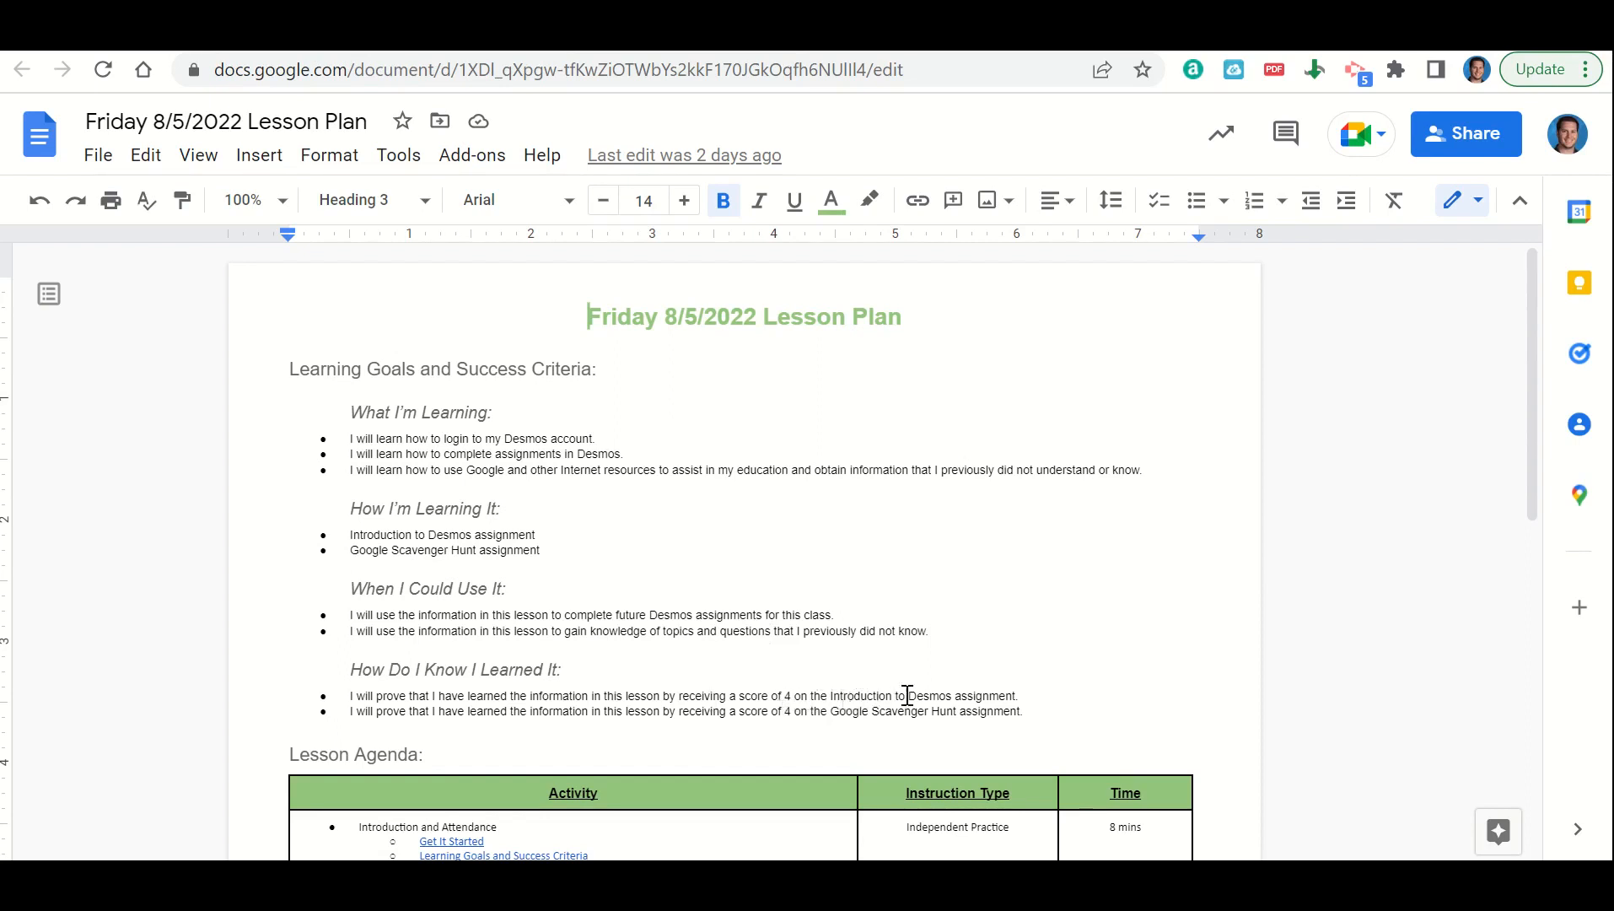
mouse_move(841, 710)
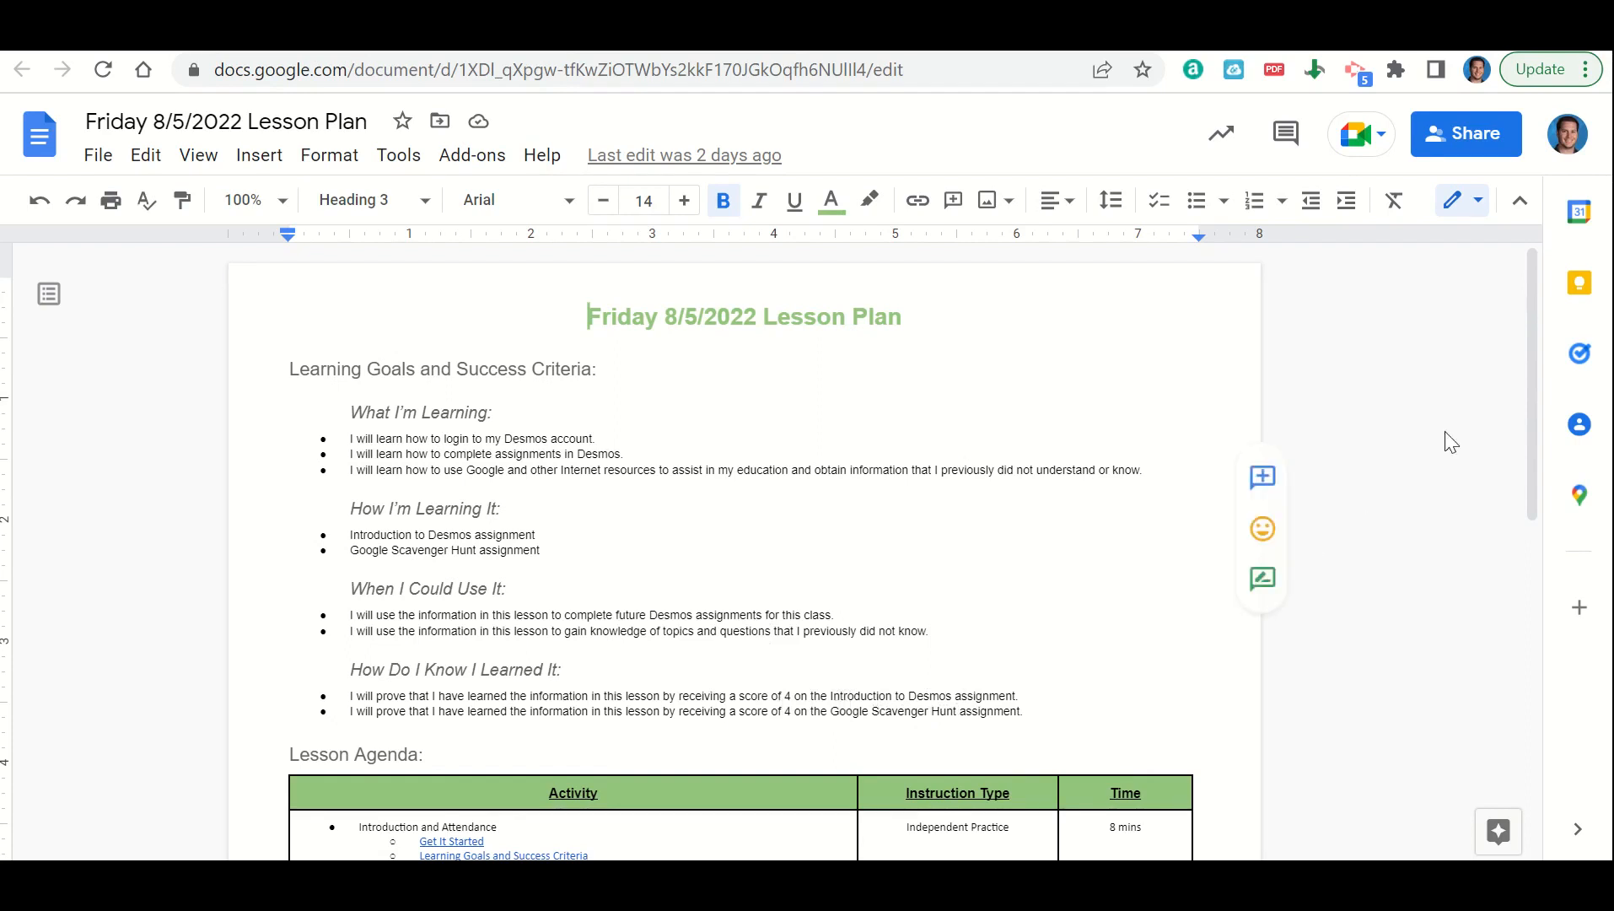
Step: Scroll through the Scavenger Hunt form's instructions, learning goals and trivia questions
scroll(down, 3)
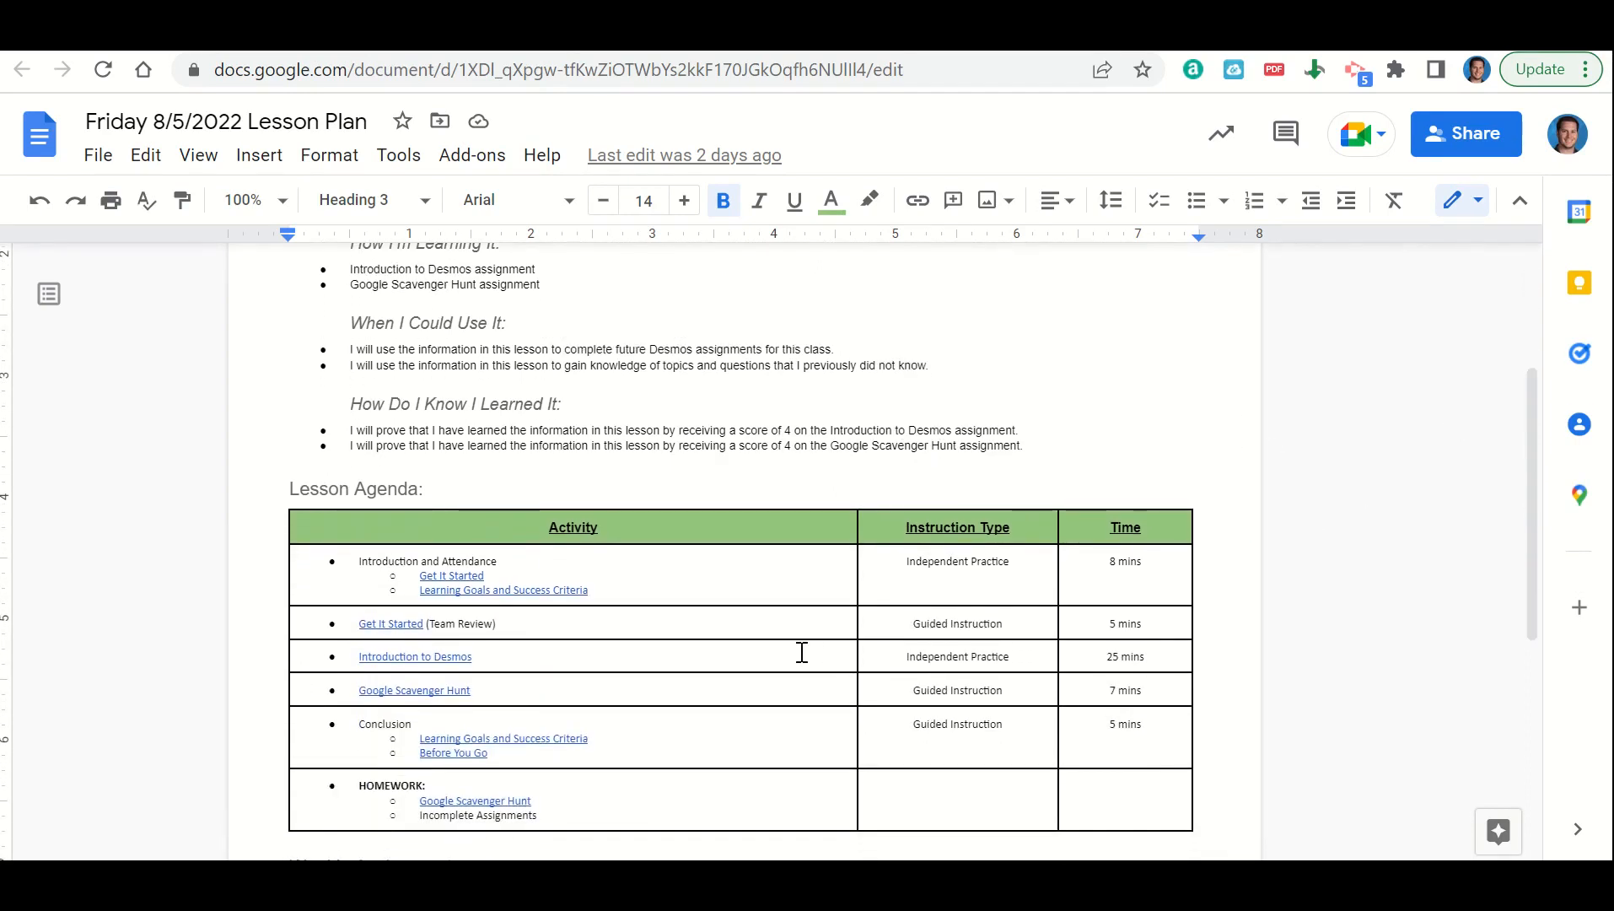
mouse_move(477, 597)
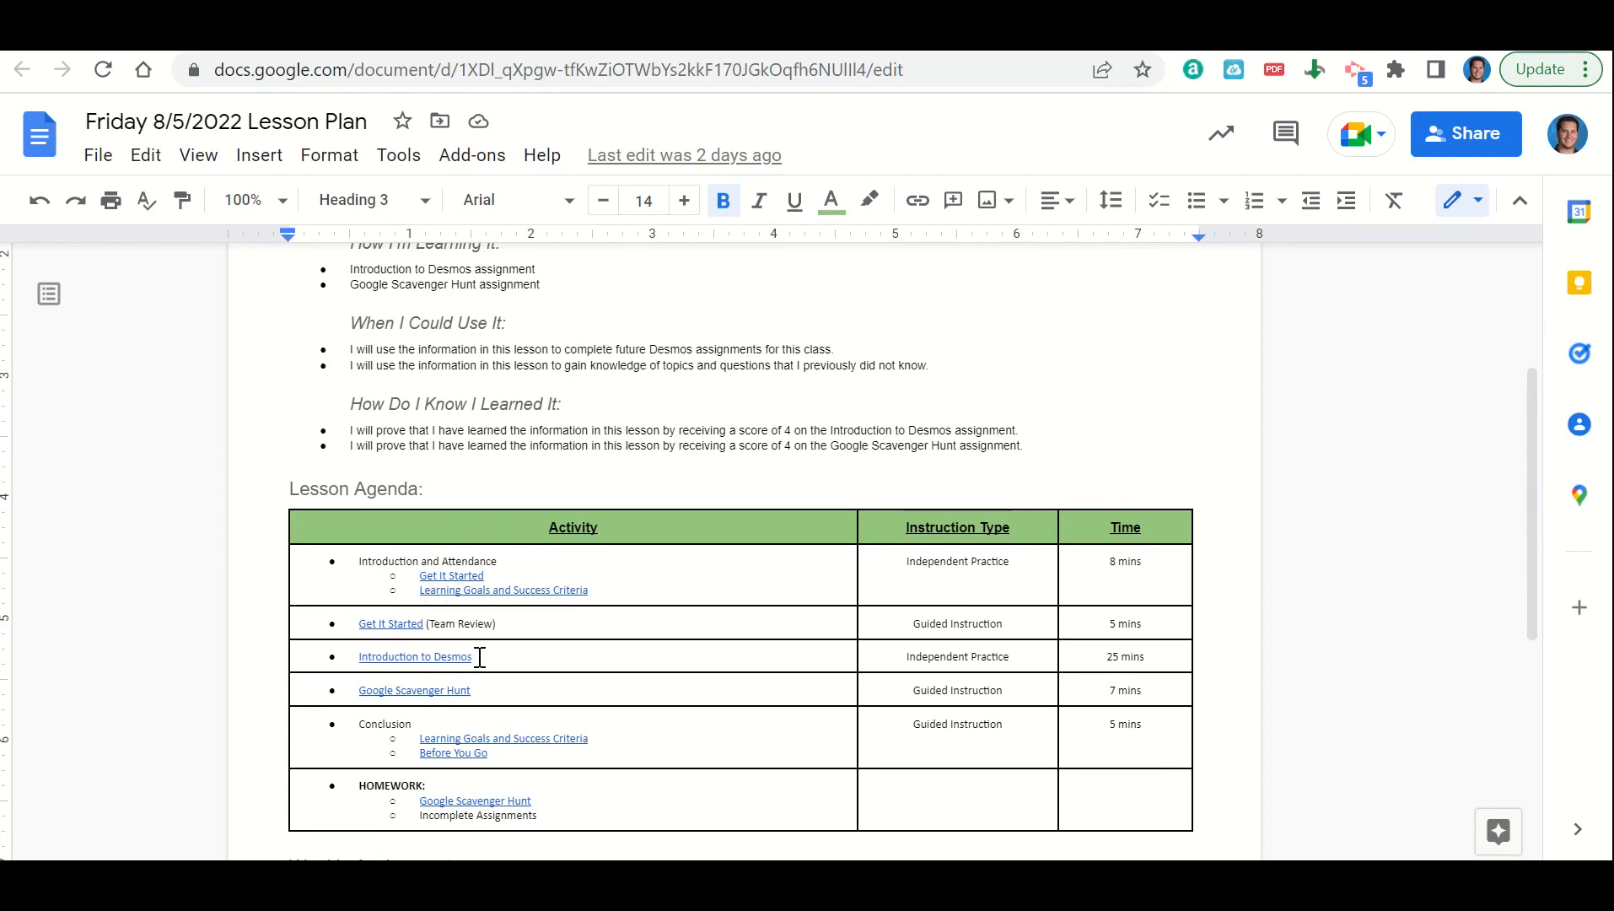
mouse_move(479, 674)
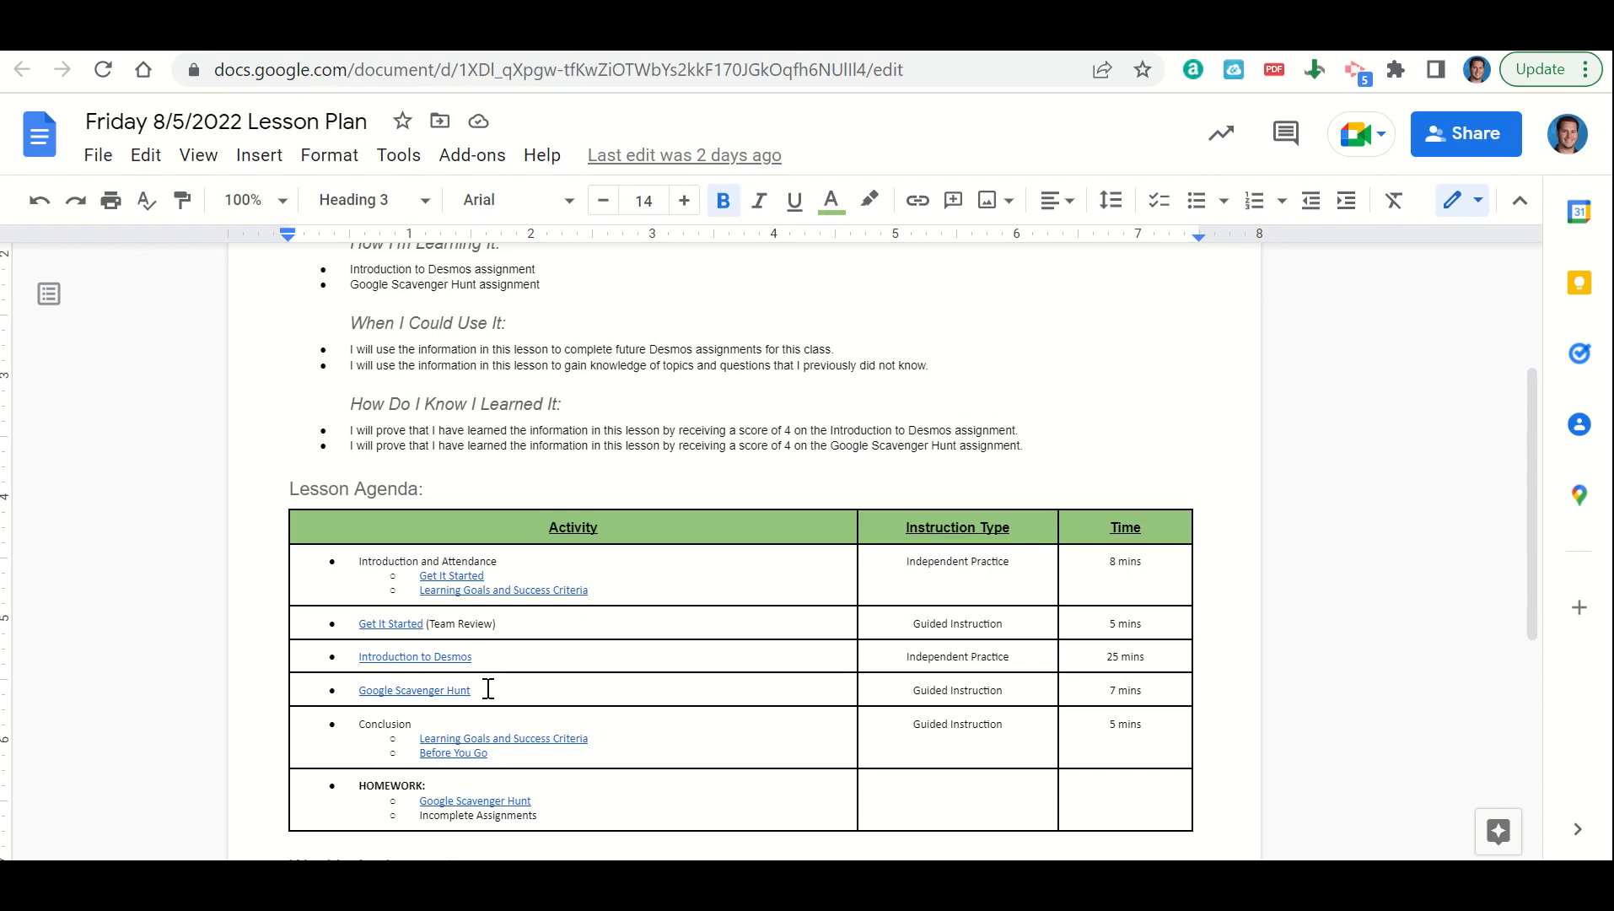
mouse_move(445, 730)
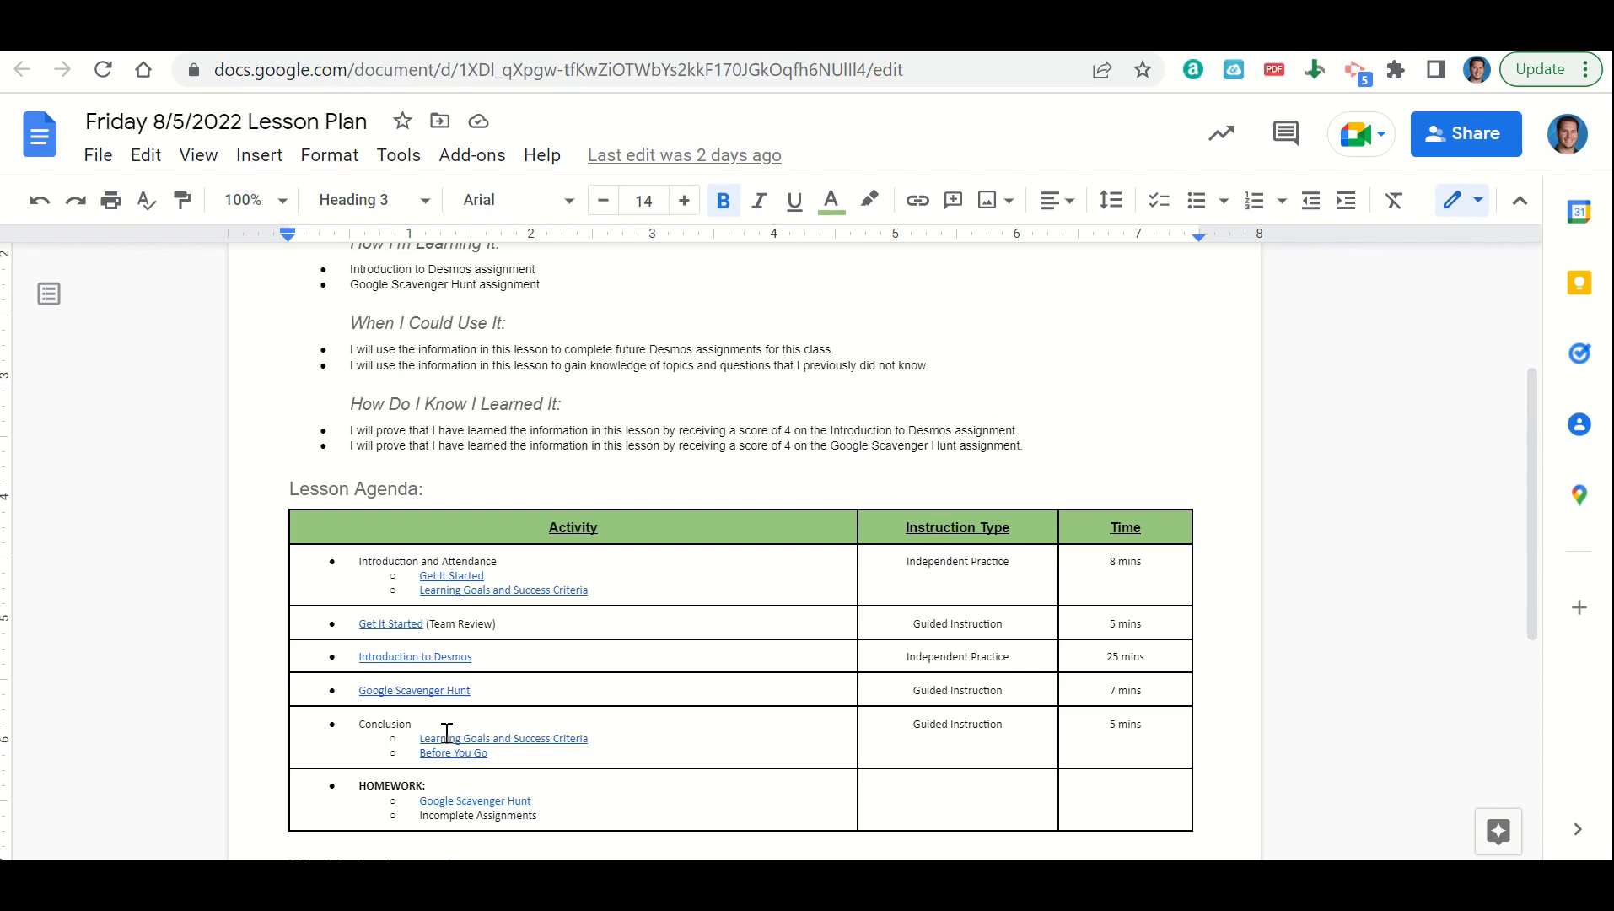
mouse_move(559, 738)
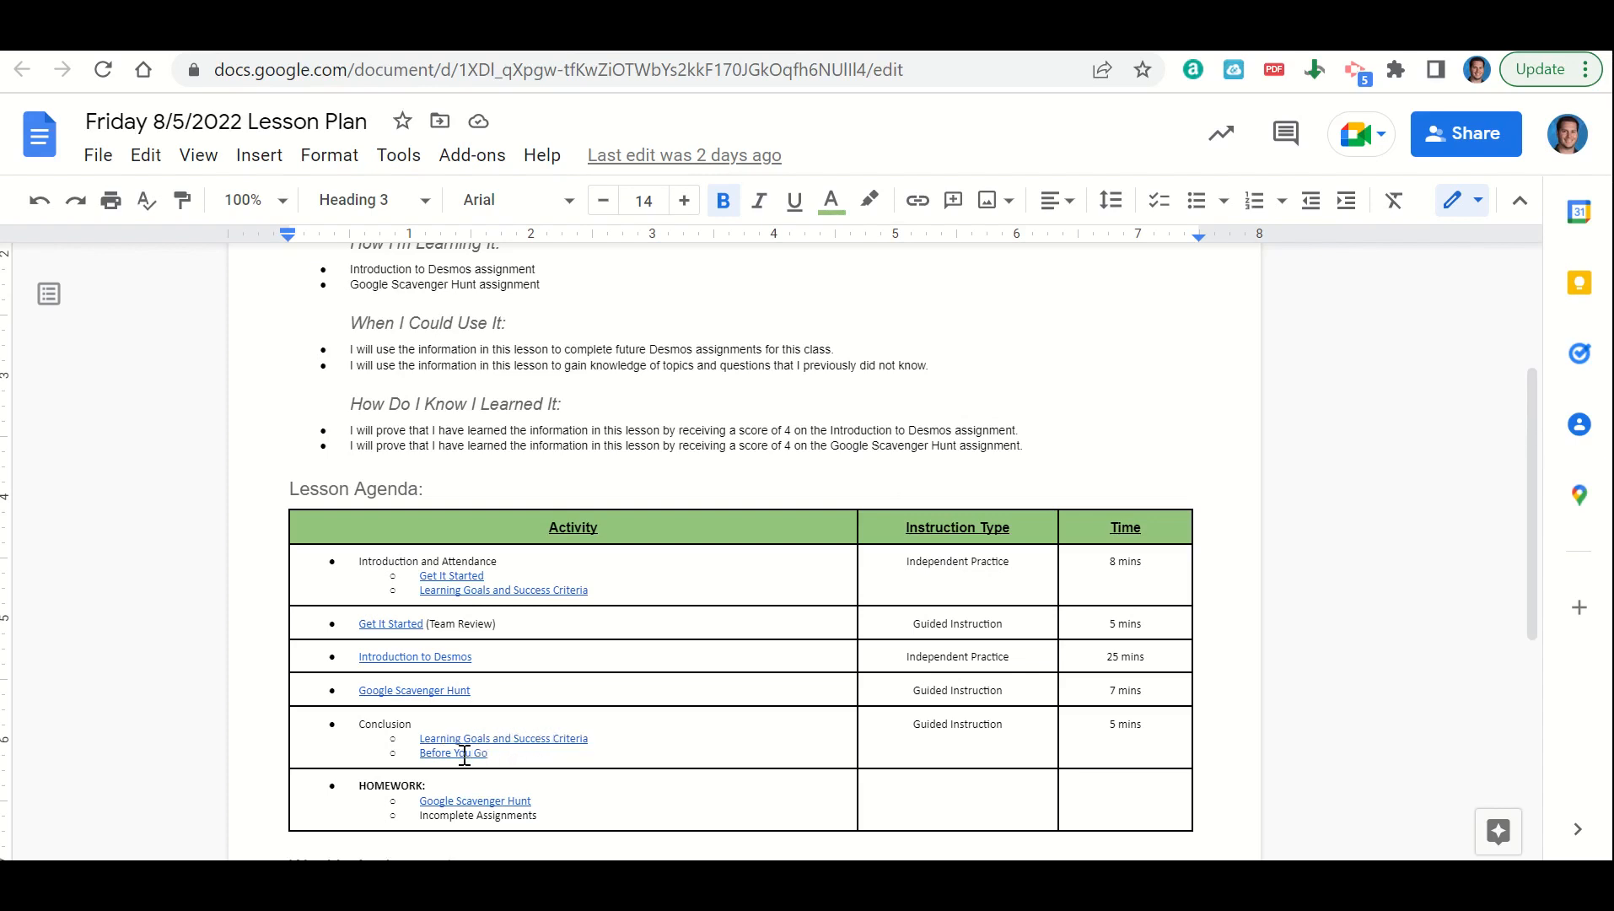
mouse_move(537, 790)
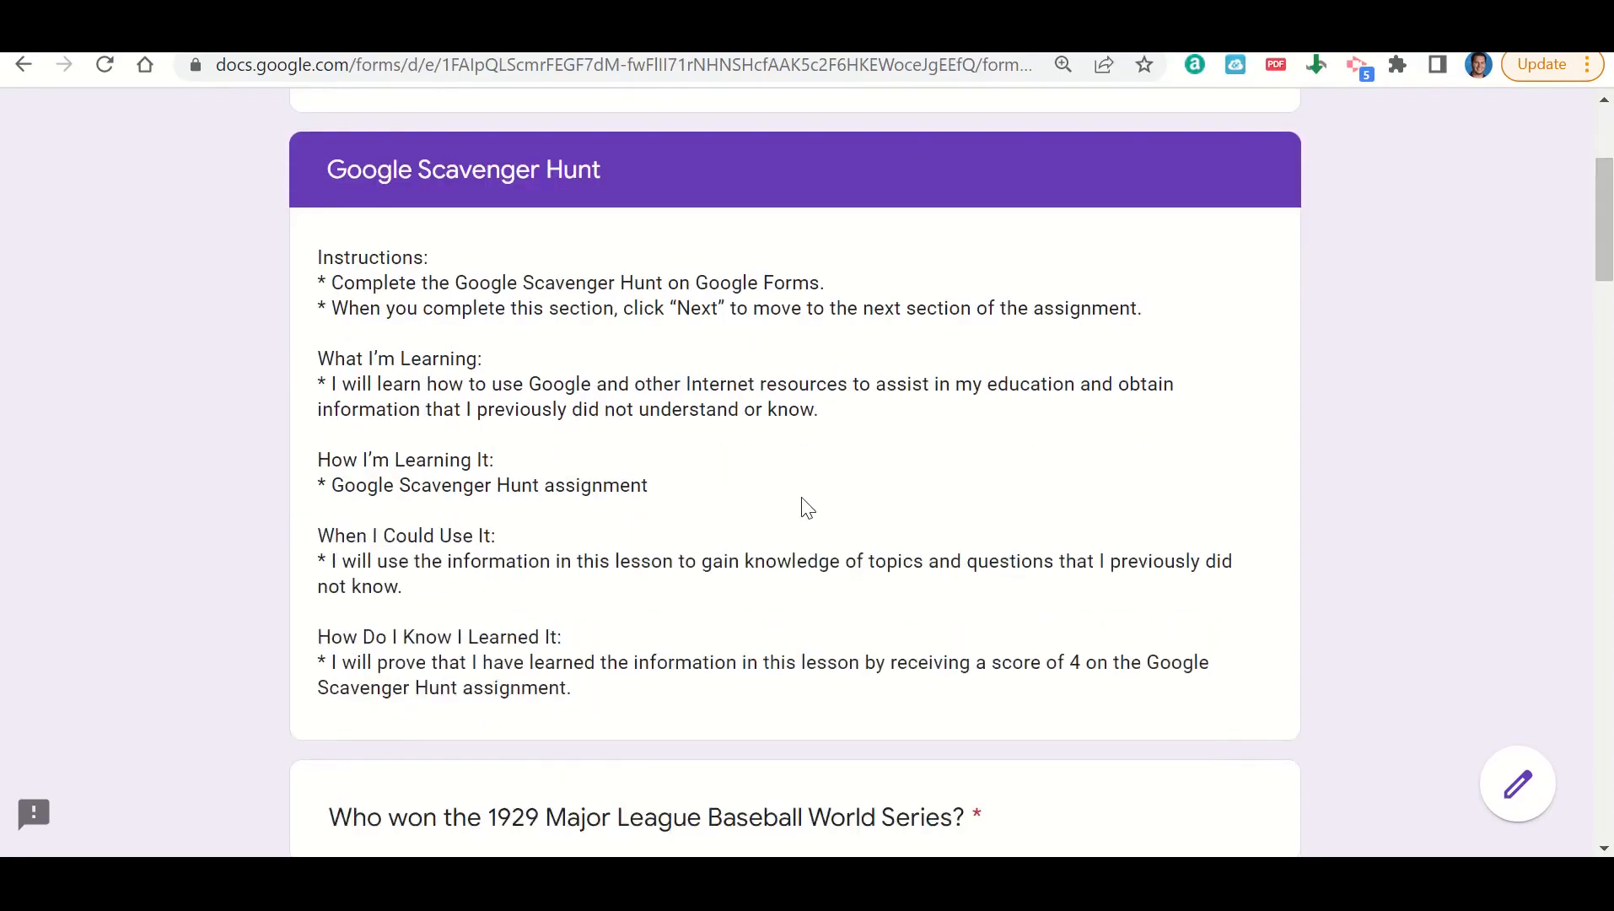
scroll(down, 3)
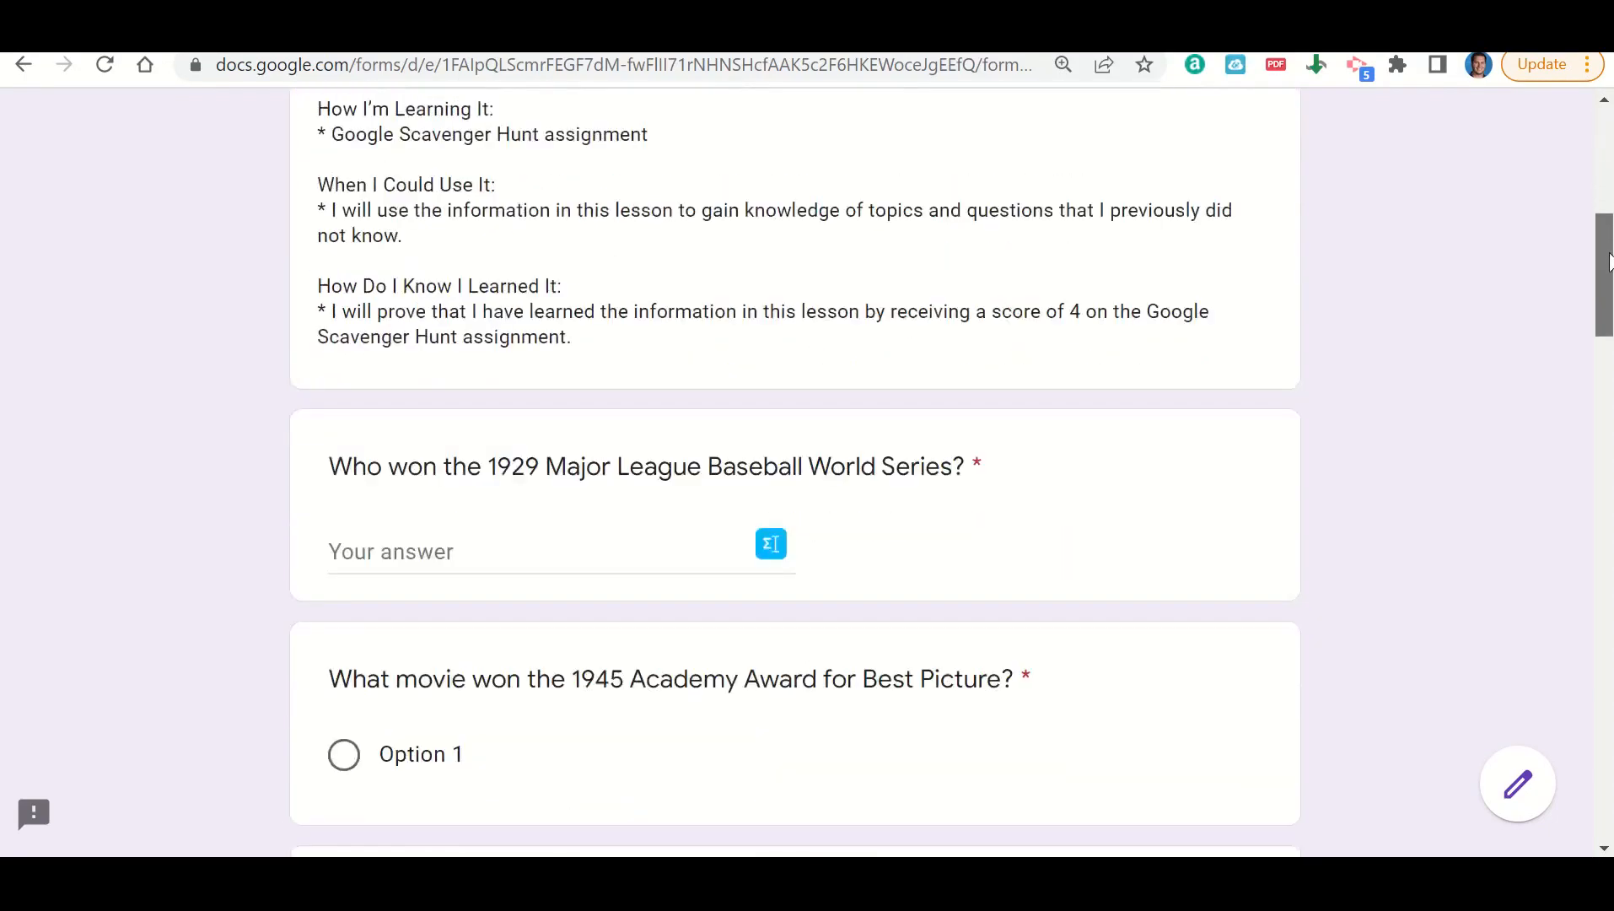
scroll(down, 3)
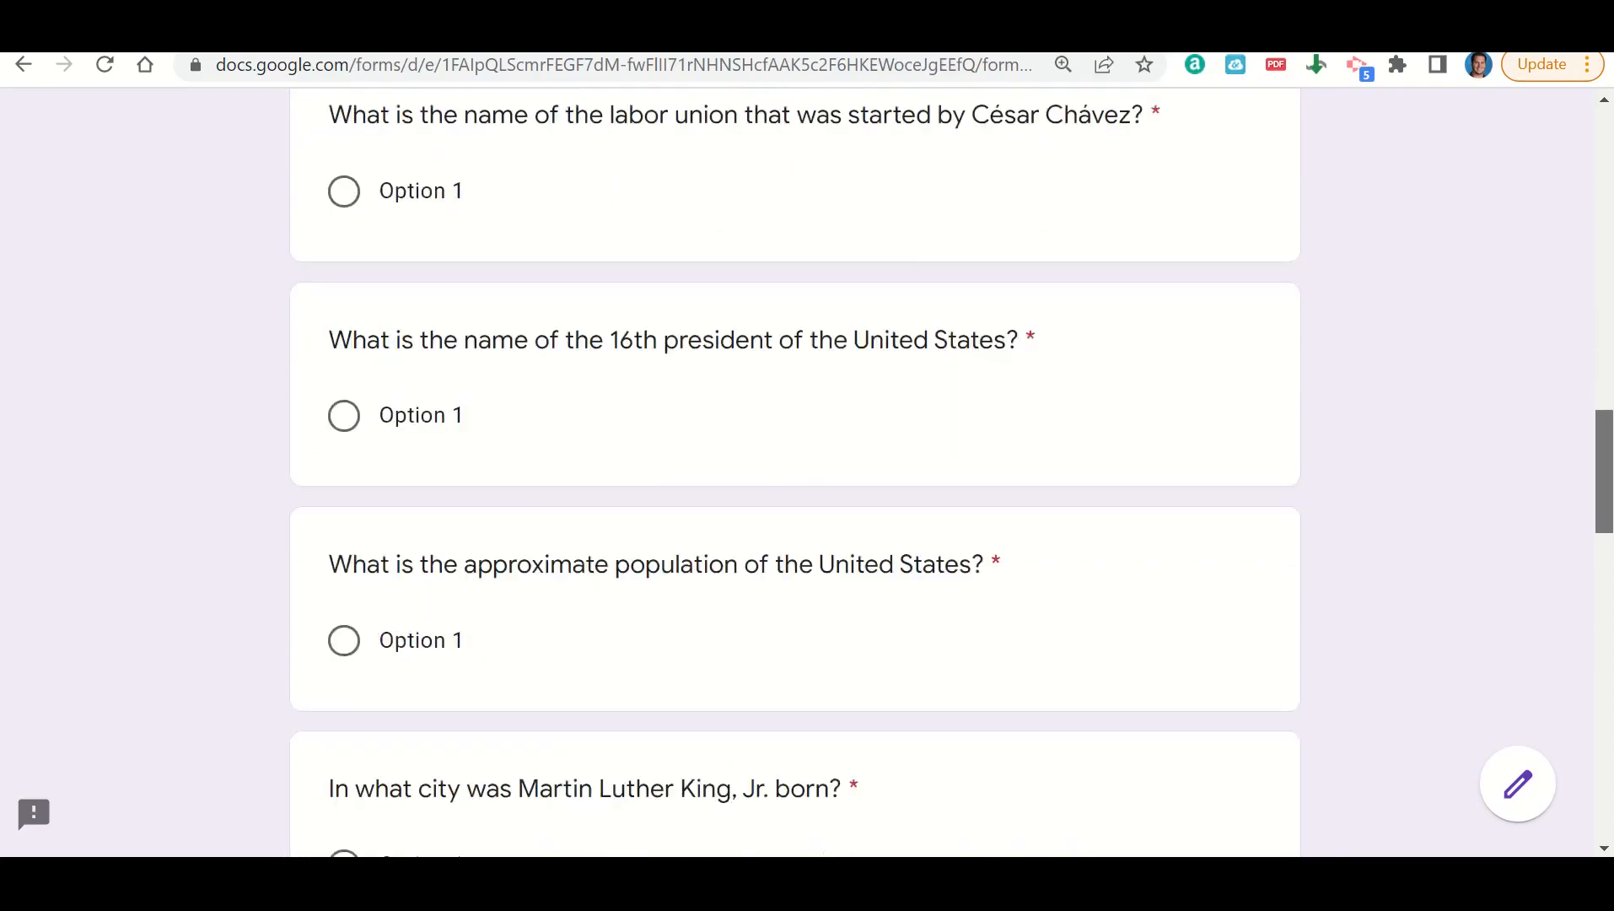
scroll(down, 3)
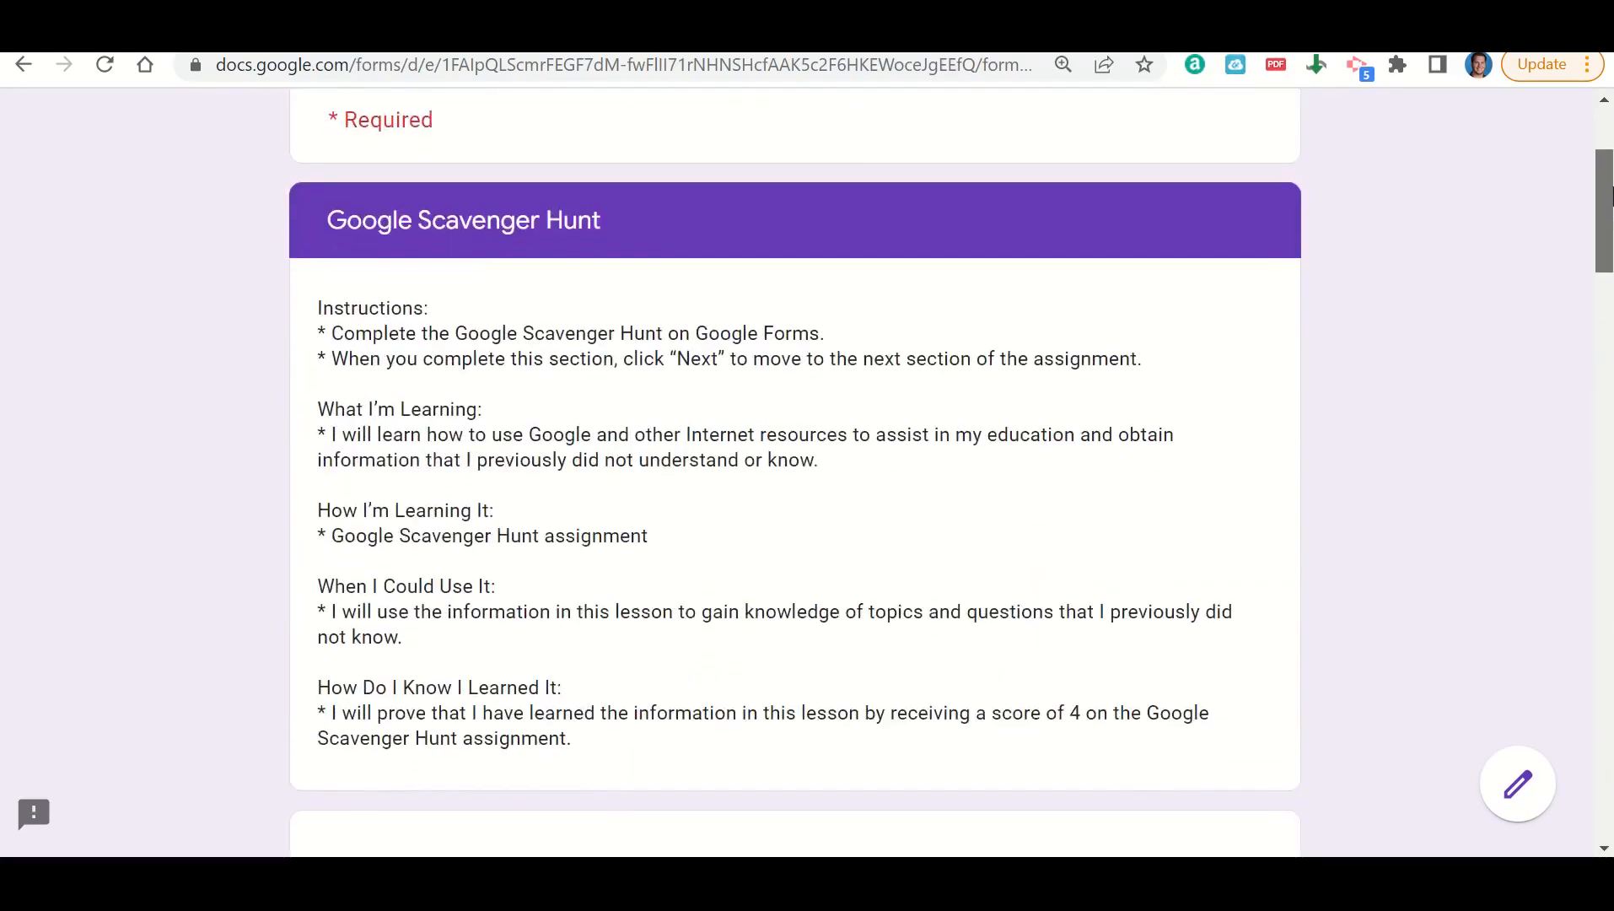
scroll(down, 3)
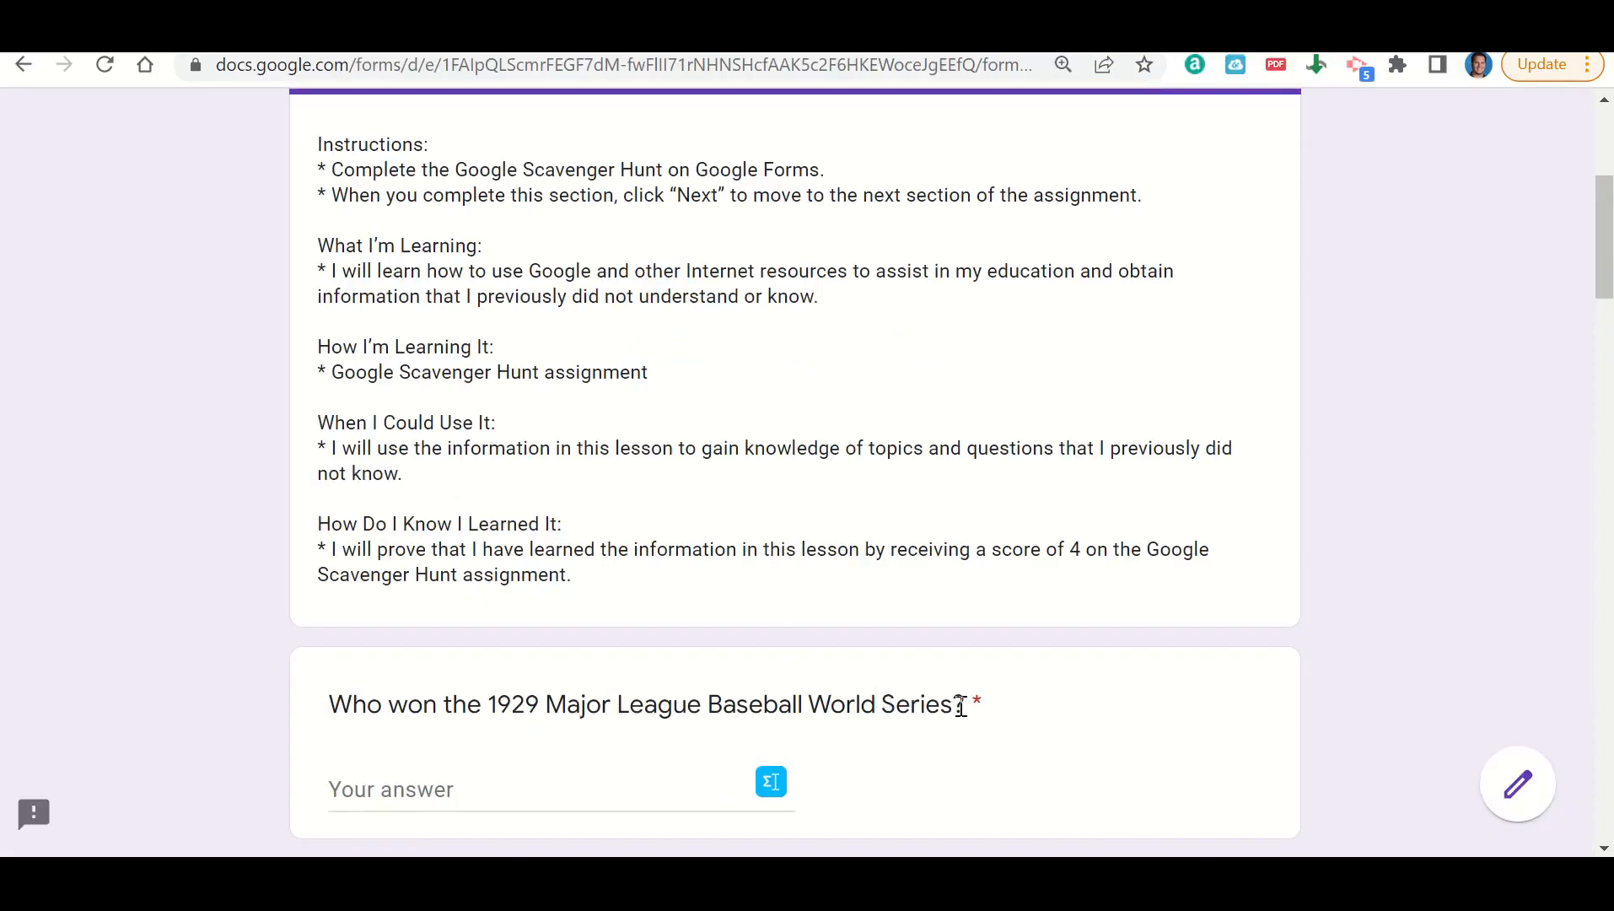
Step: Search the 1929 World Series question and find the Philadelphia Athletics won
drag(615, 704, 965, 705)
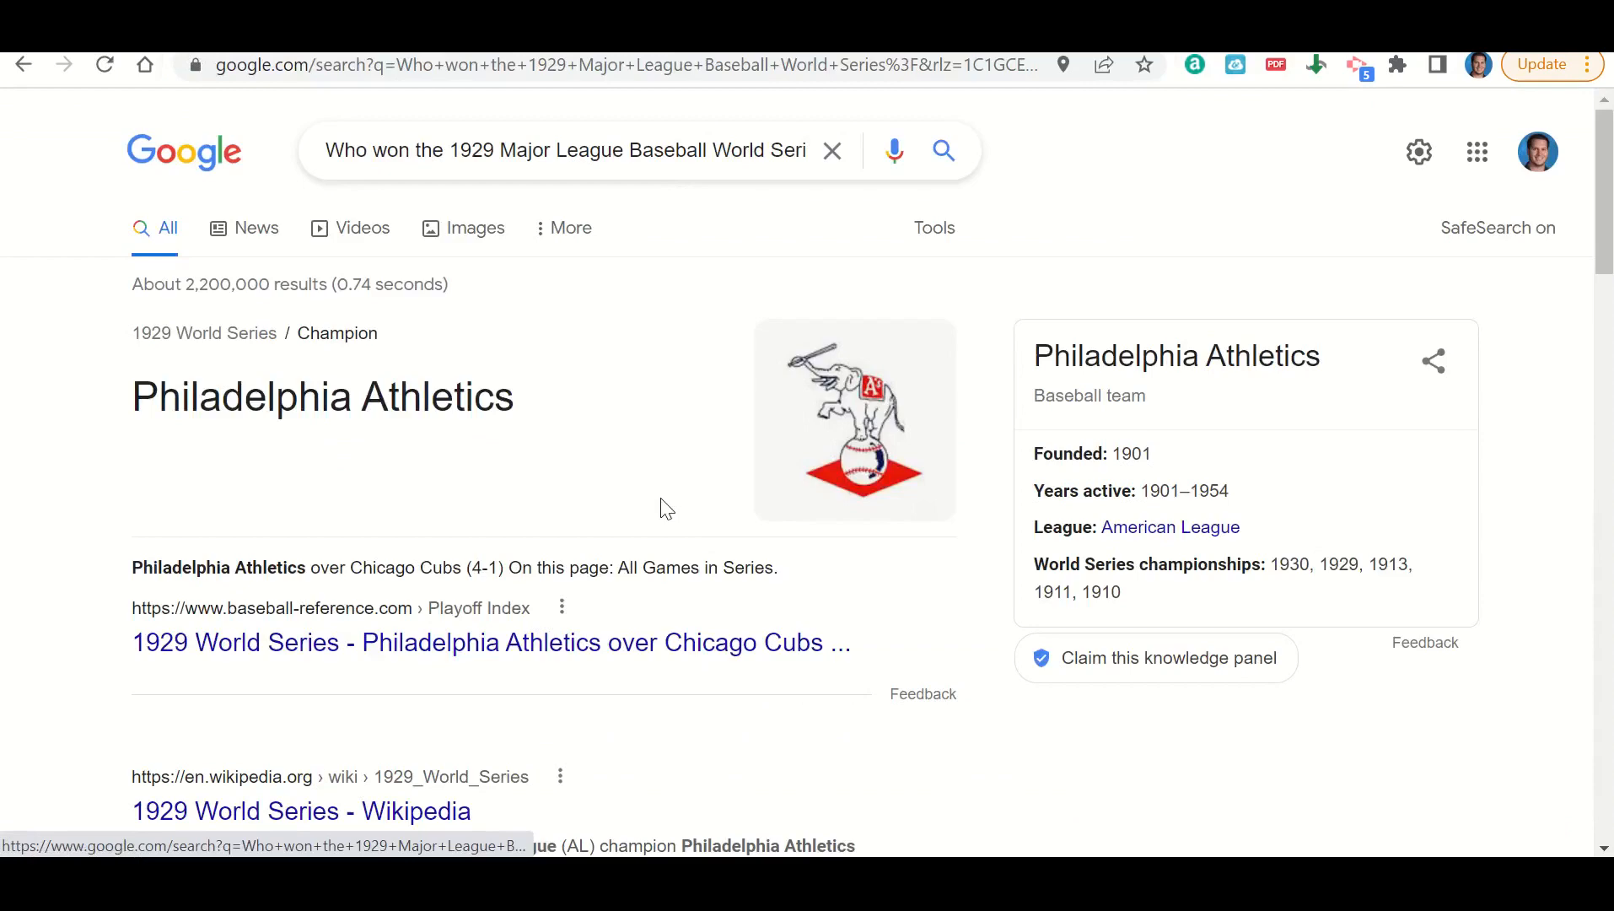
mouse_move(462, 396)
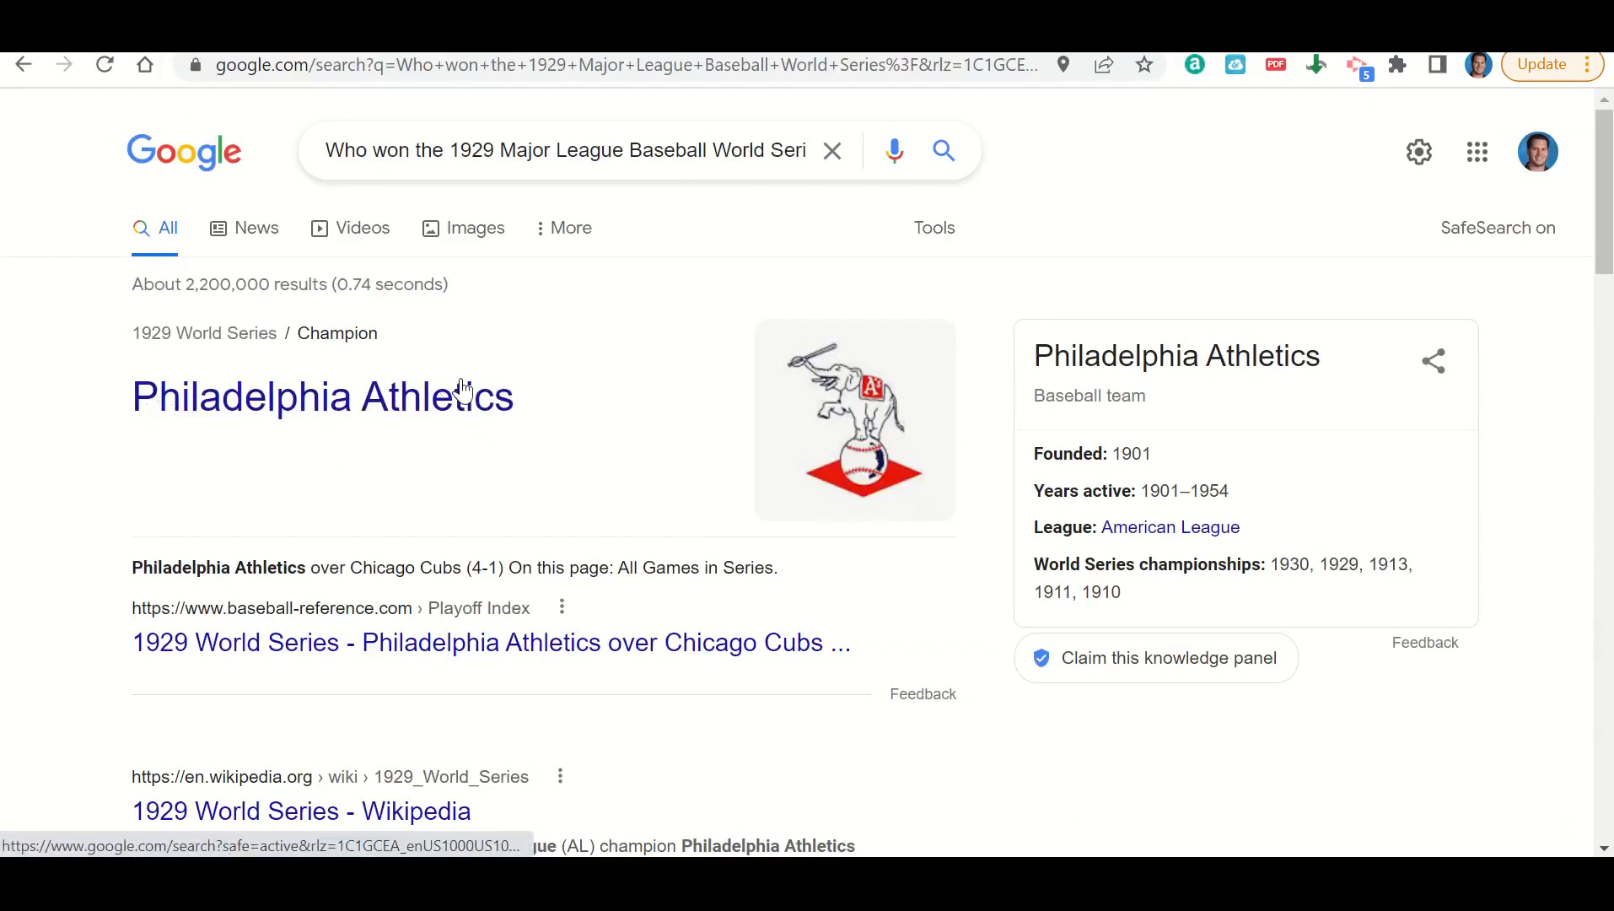
click(322, 396)
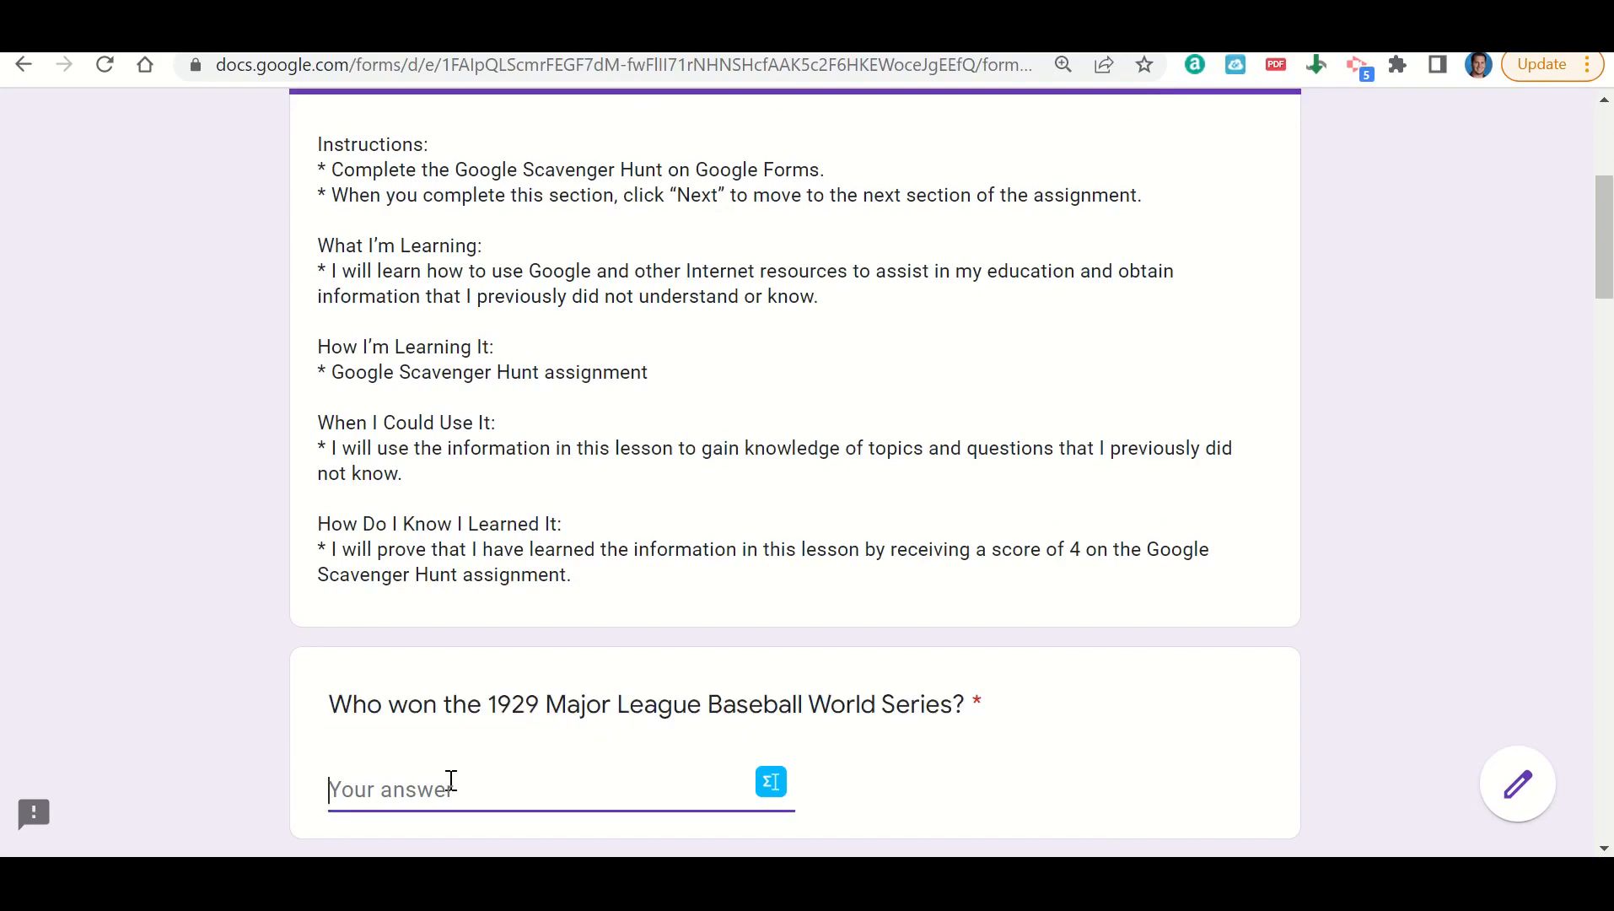
Step: Enter 'Philadelphia Athletics' for the 1929 question and scroll to the 1945 Best Picture question
text(Philadelphi)
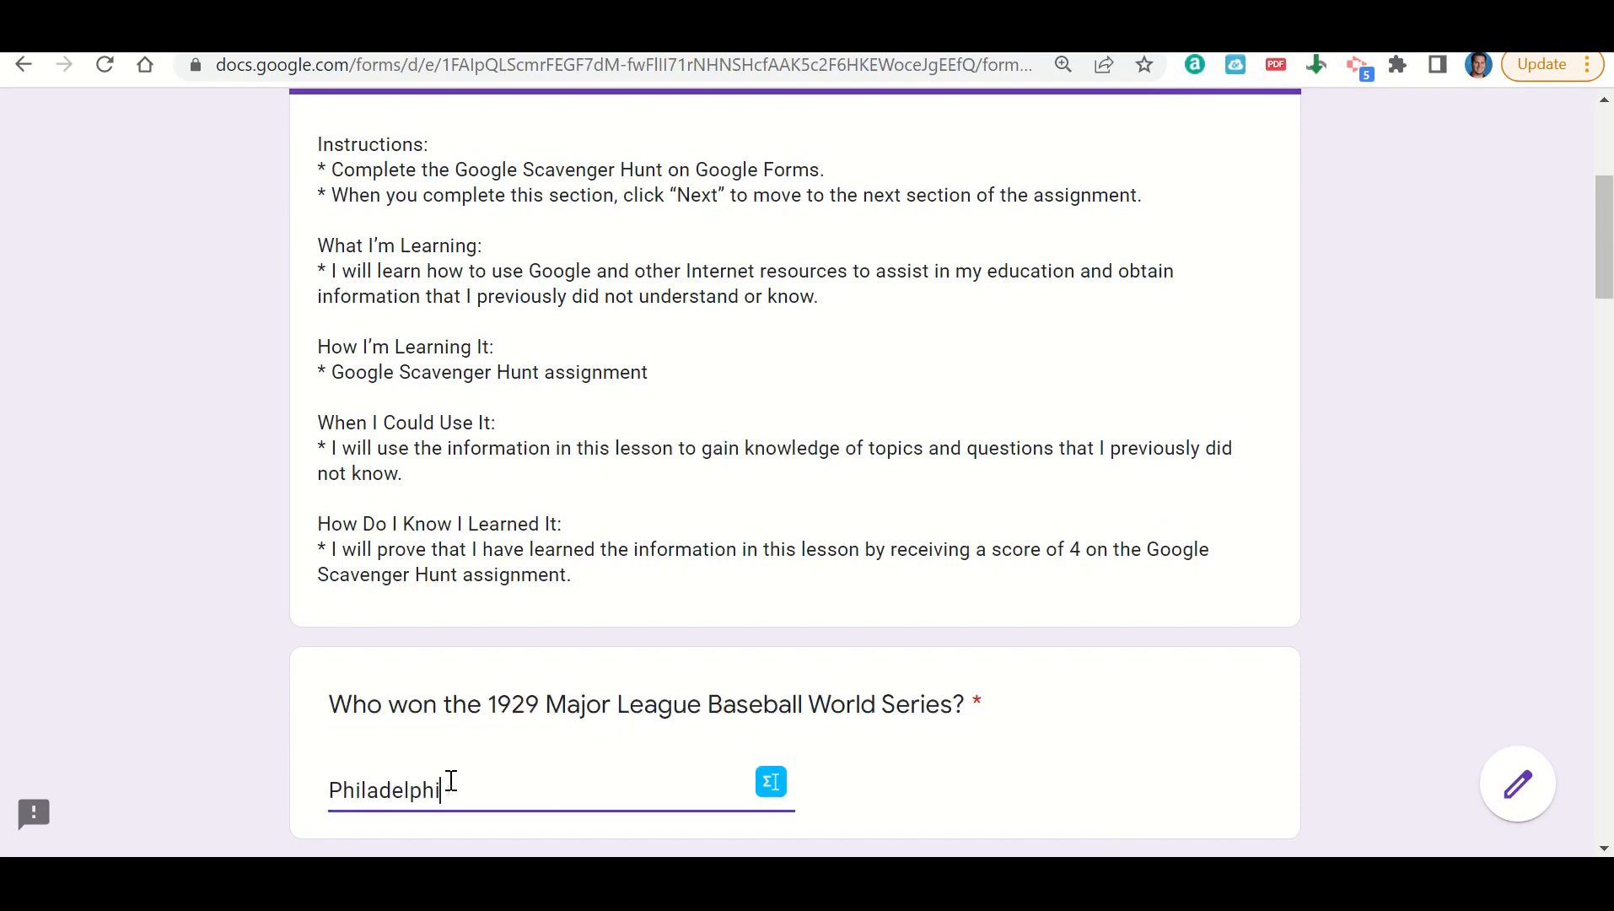
text(a Athletics)
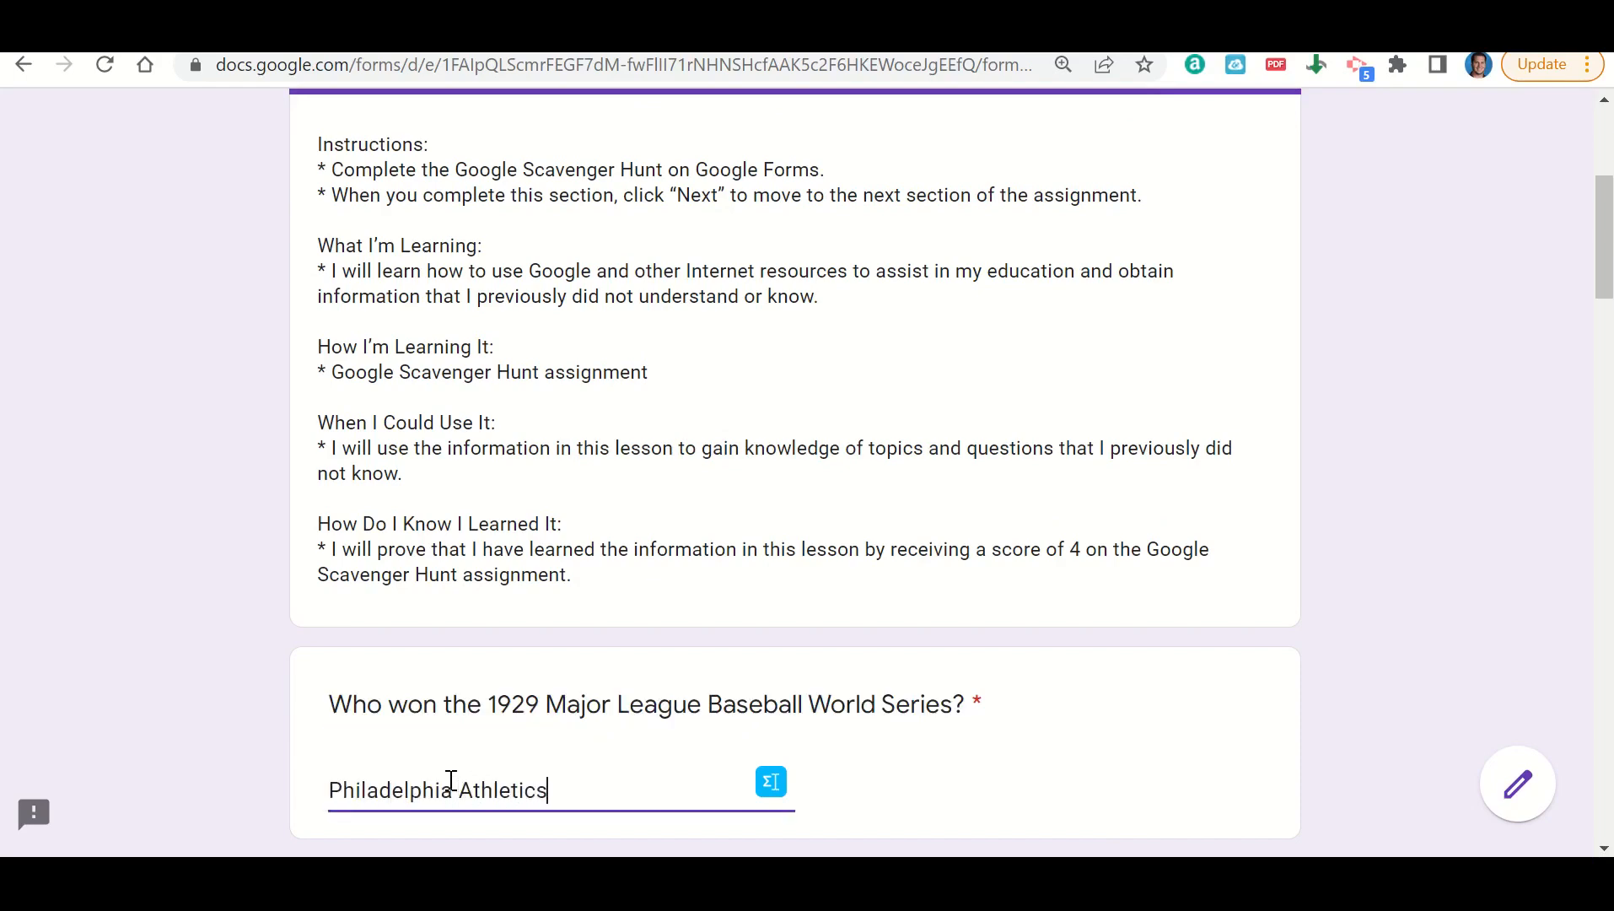
scroll(down, 3)
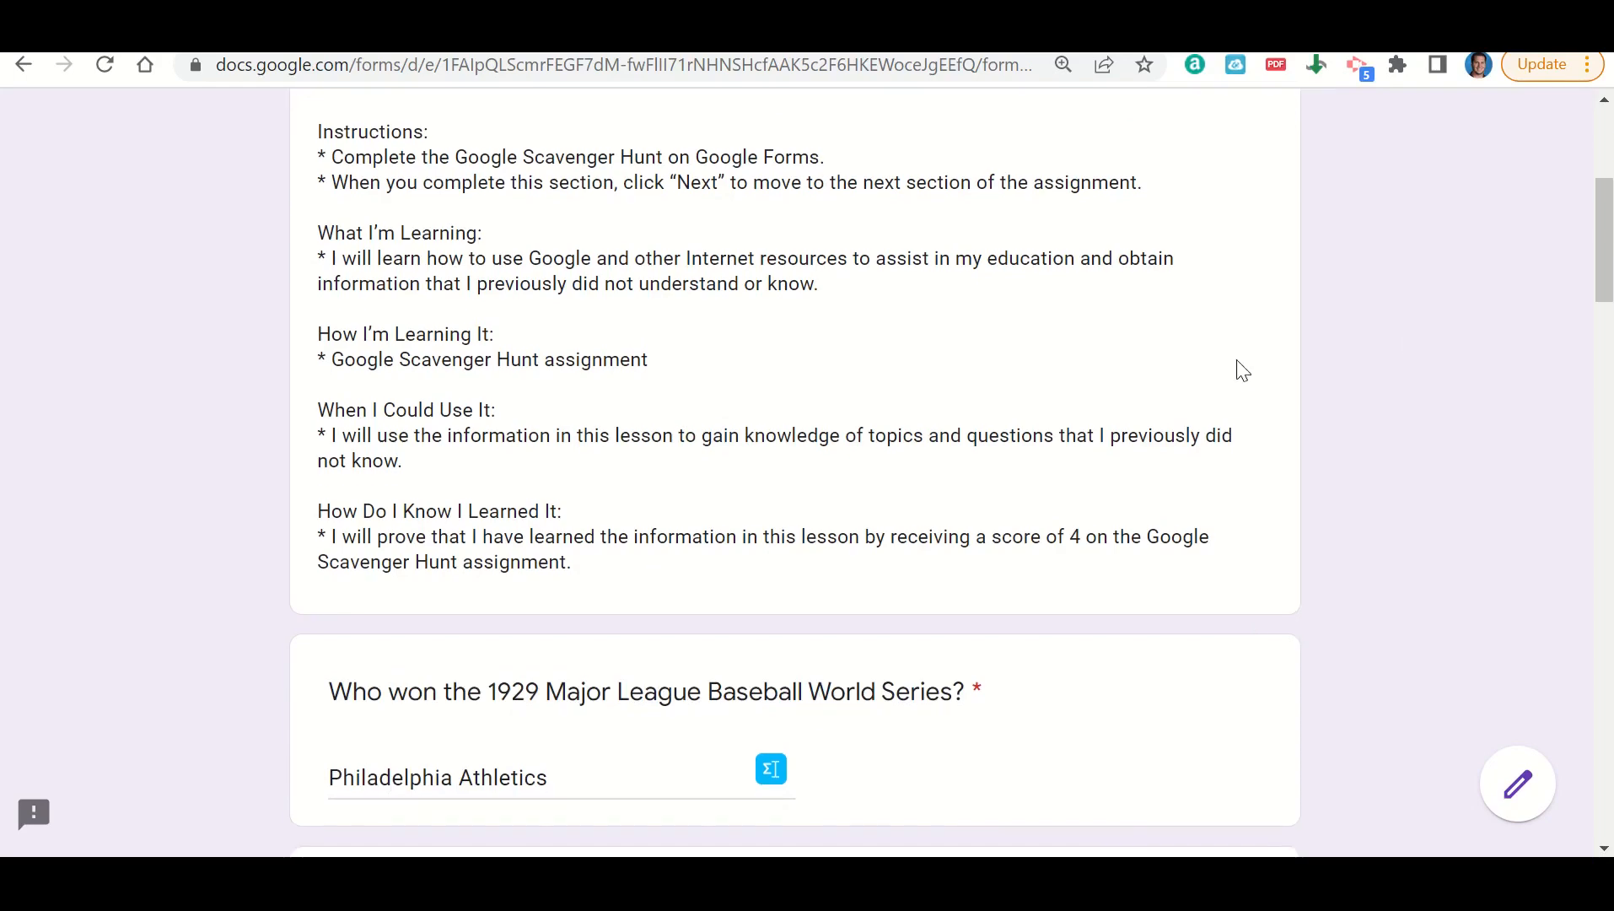
scroll(down, 3)
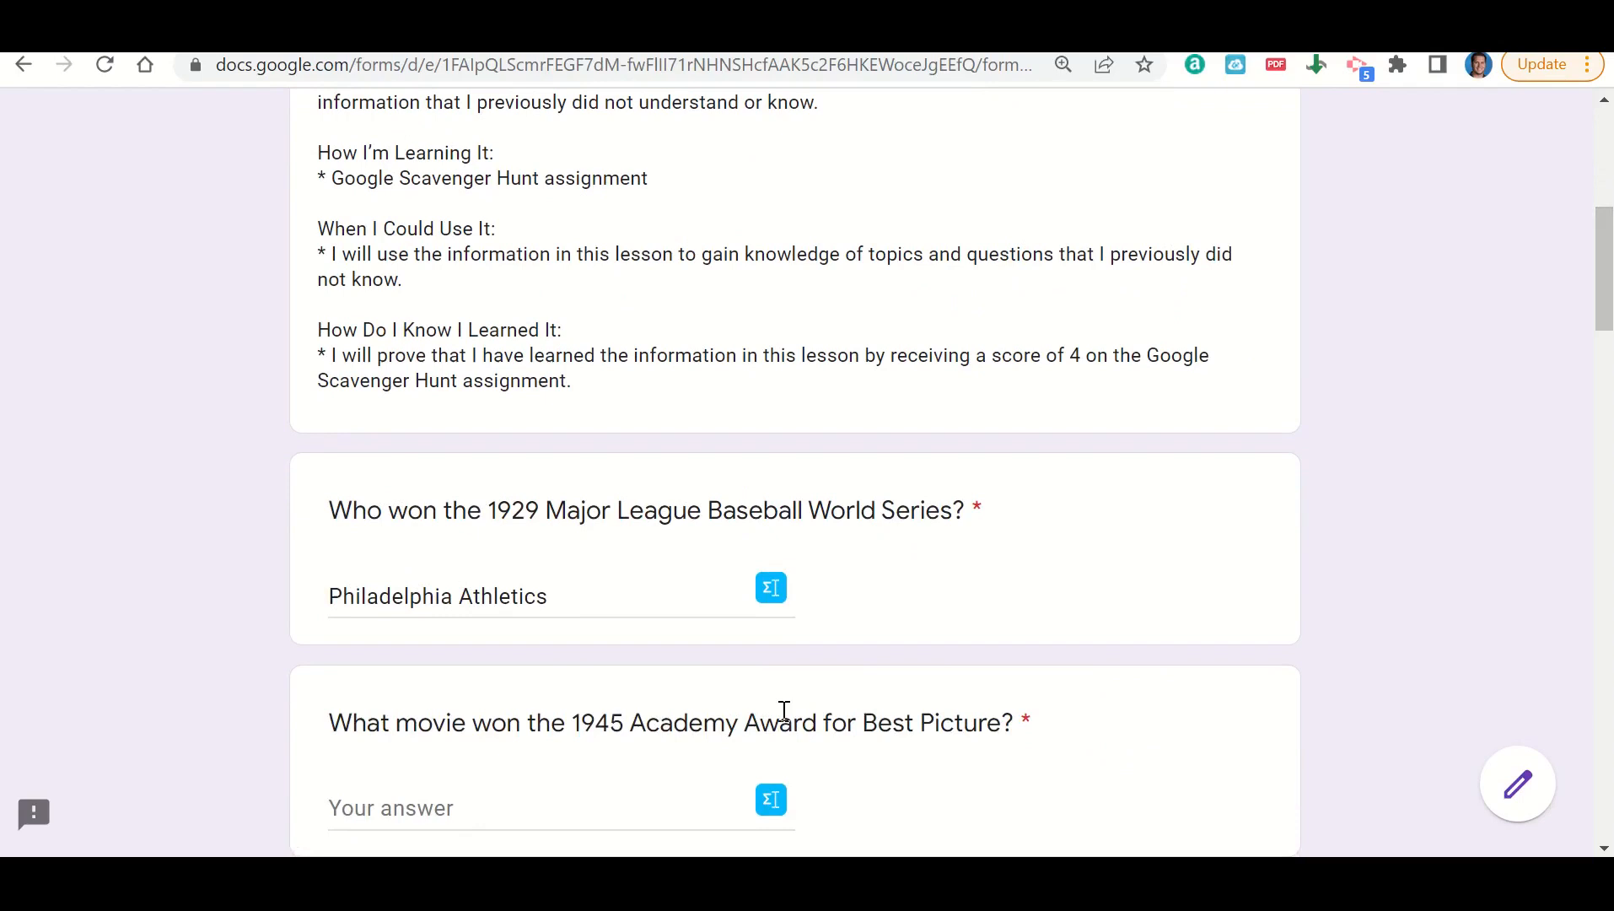
Step: Search Google for 'What movie won the 1945 Academy Award for Best Picture?'
drag(687, 721, 1013, 721)
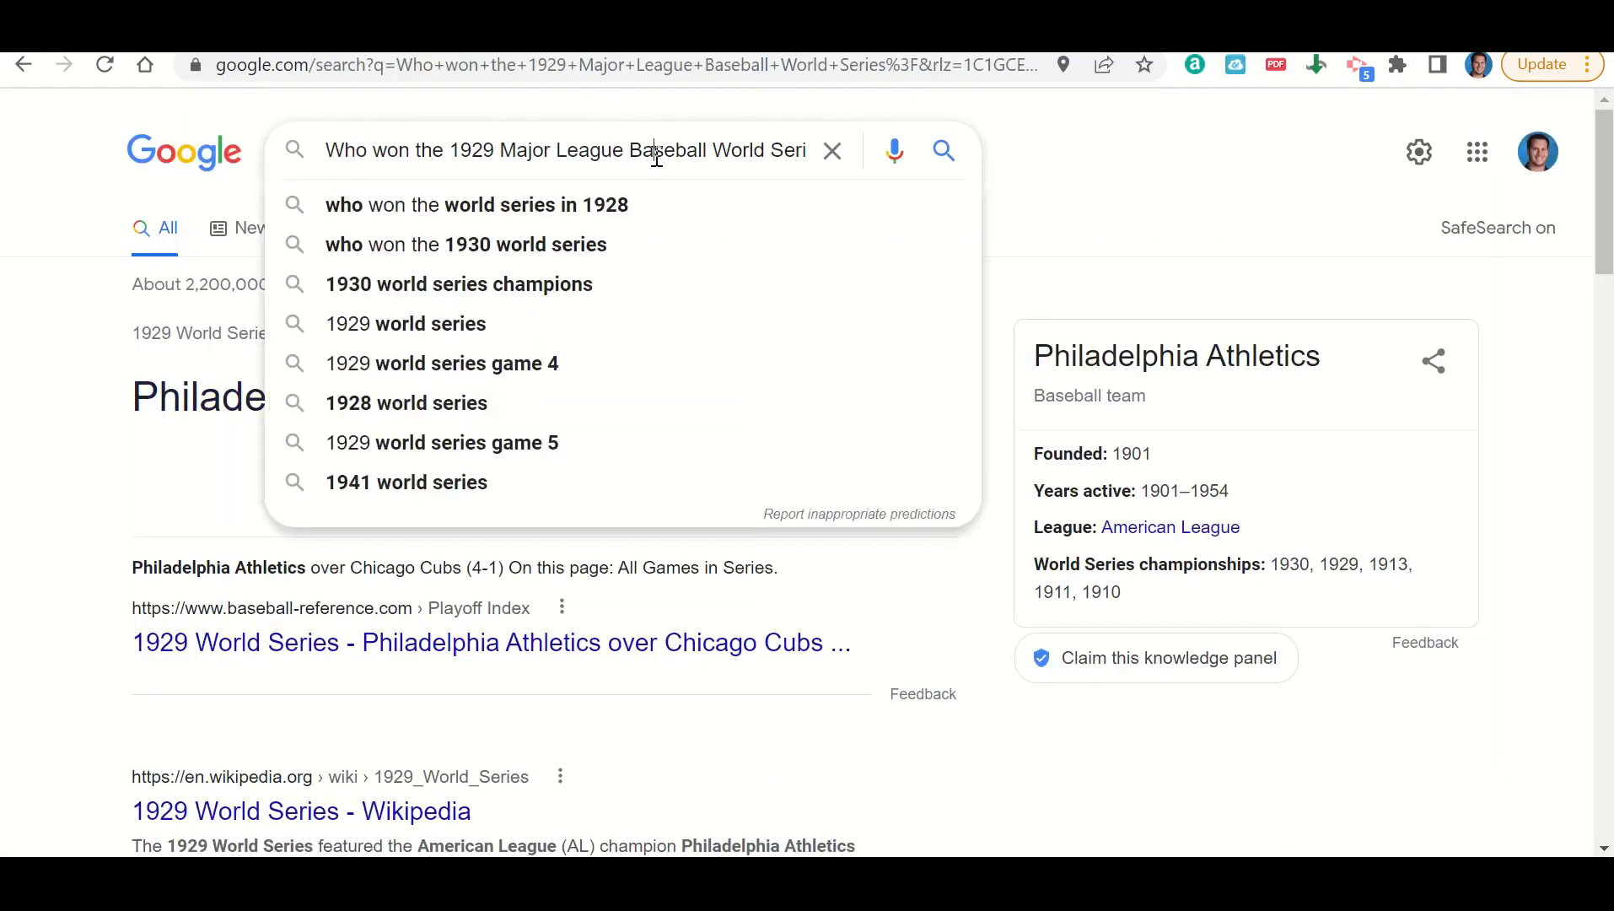
text(What movie won the 1945 Academy Award for Best Picture?)
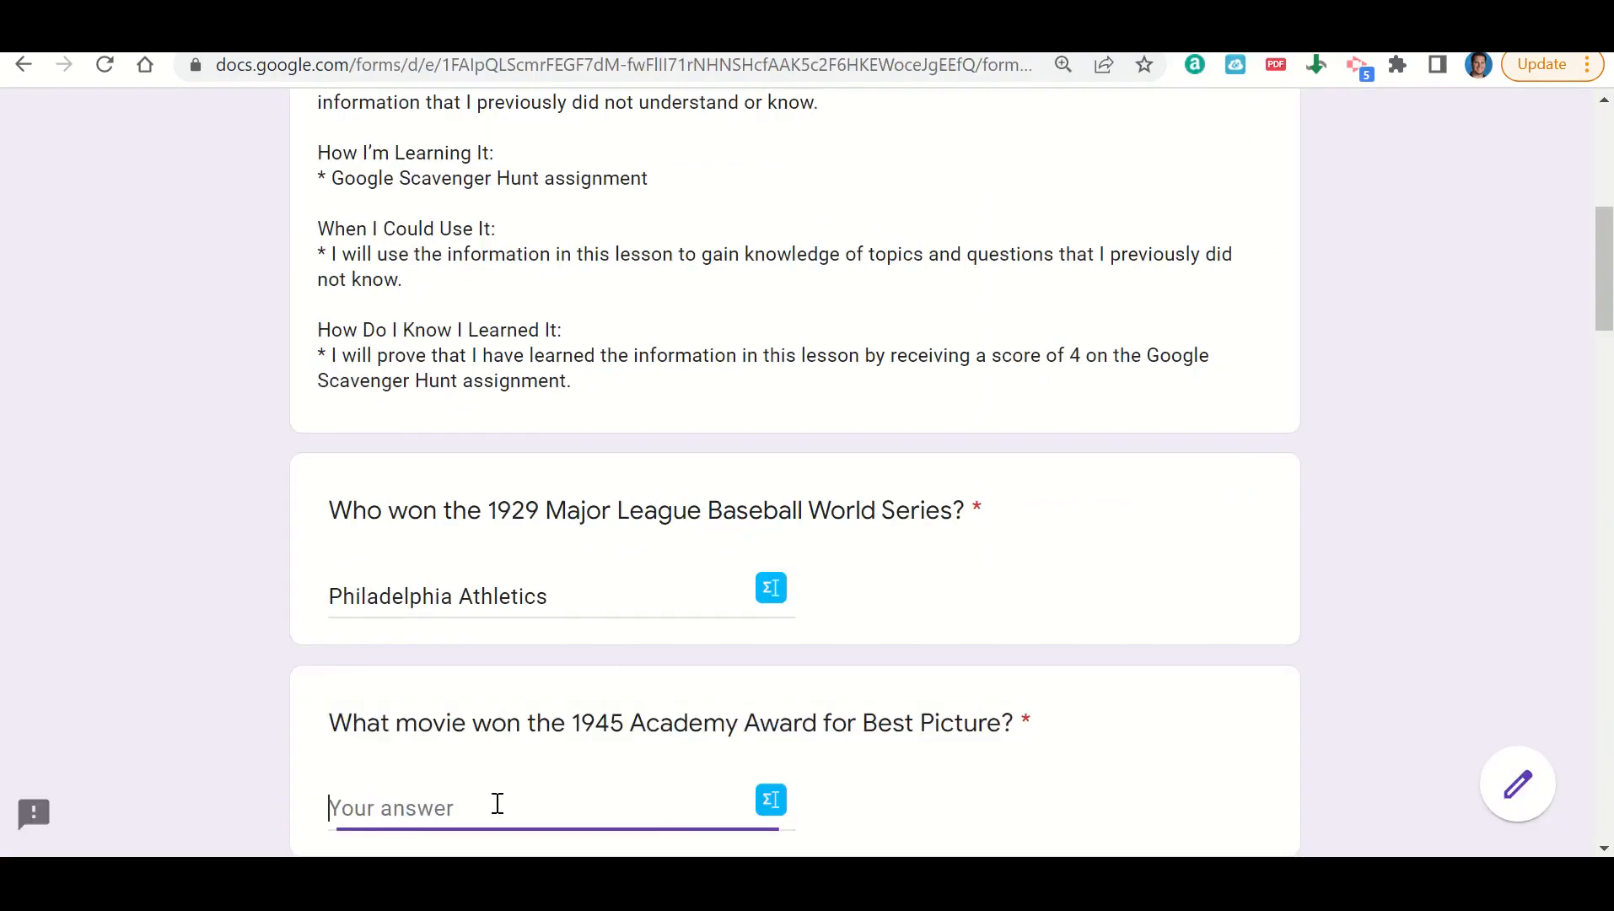
Step: Enter 'Going My Way' for the 1945 question and scroll down to the Next button
text(Going My Wa)
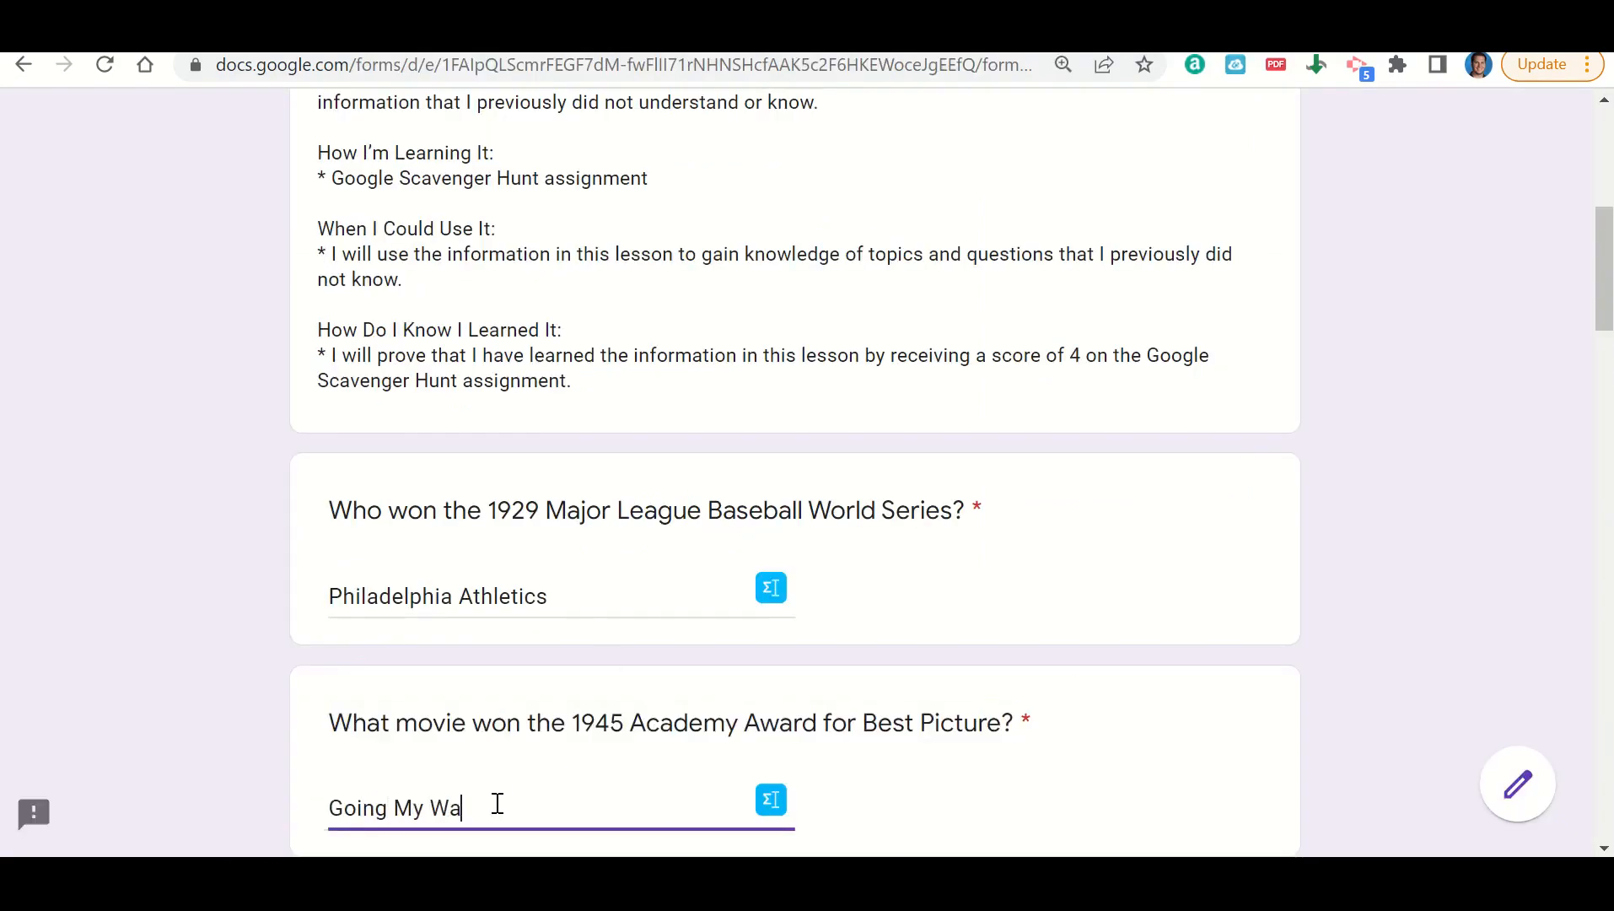
text(y)
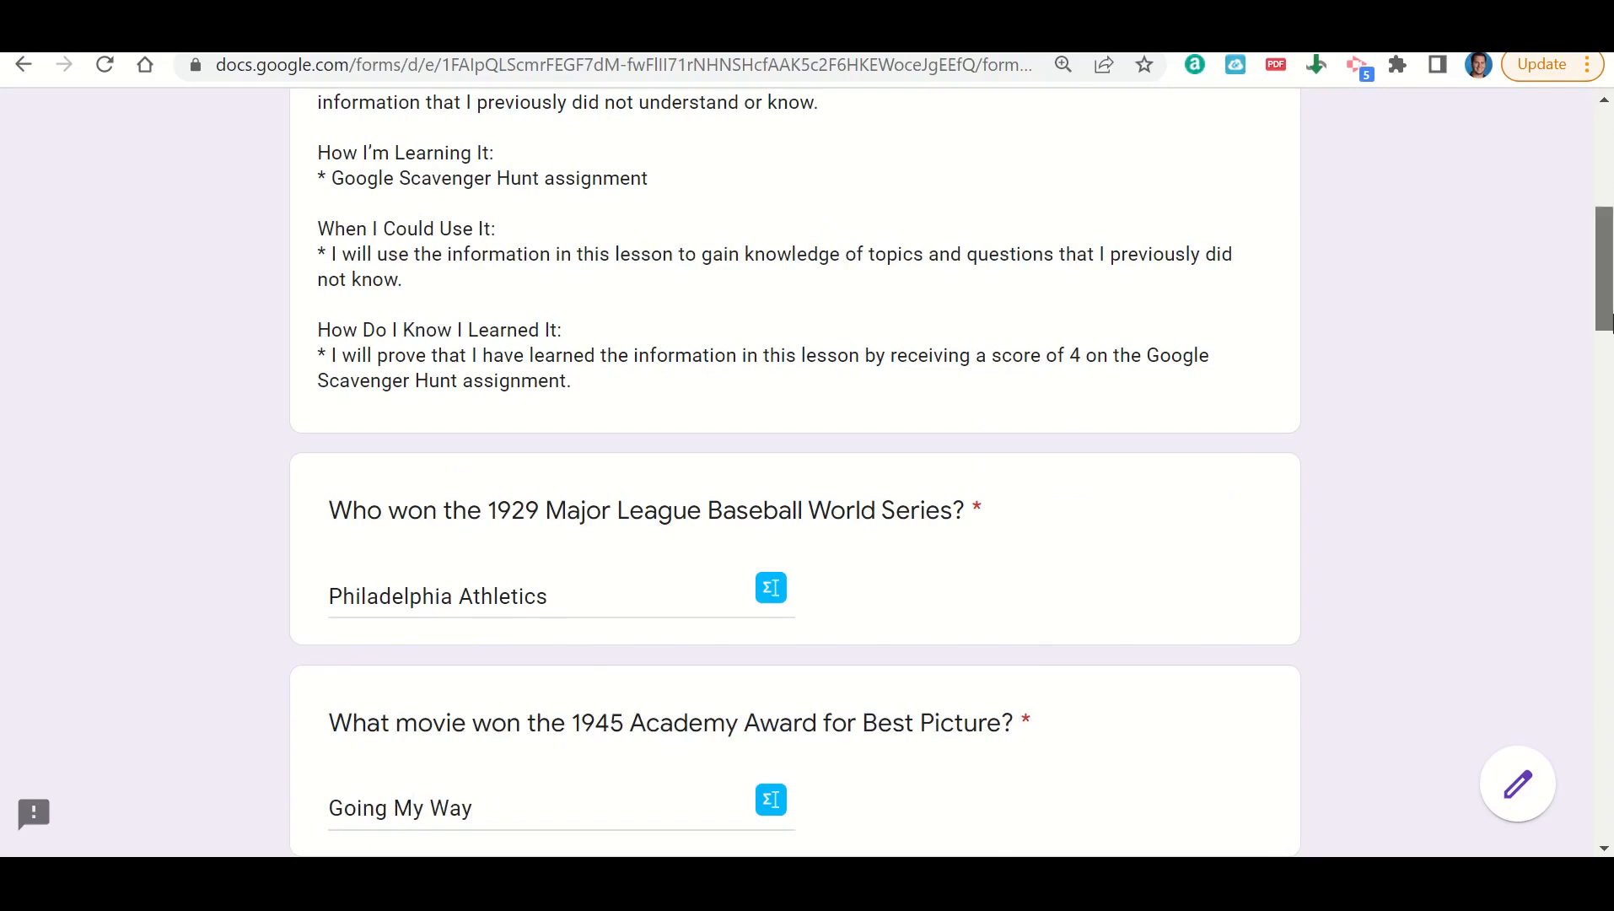
scroll(down, 3)
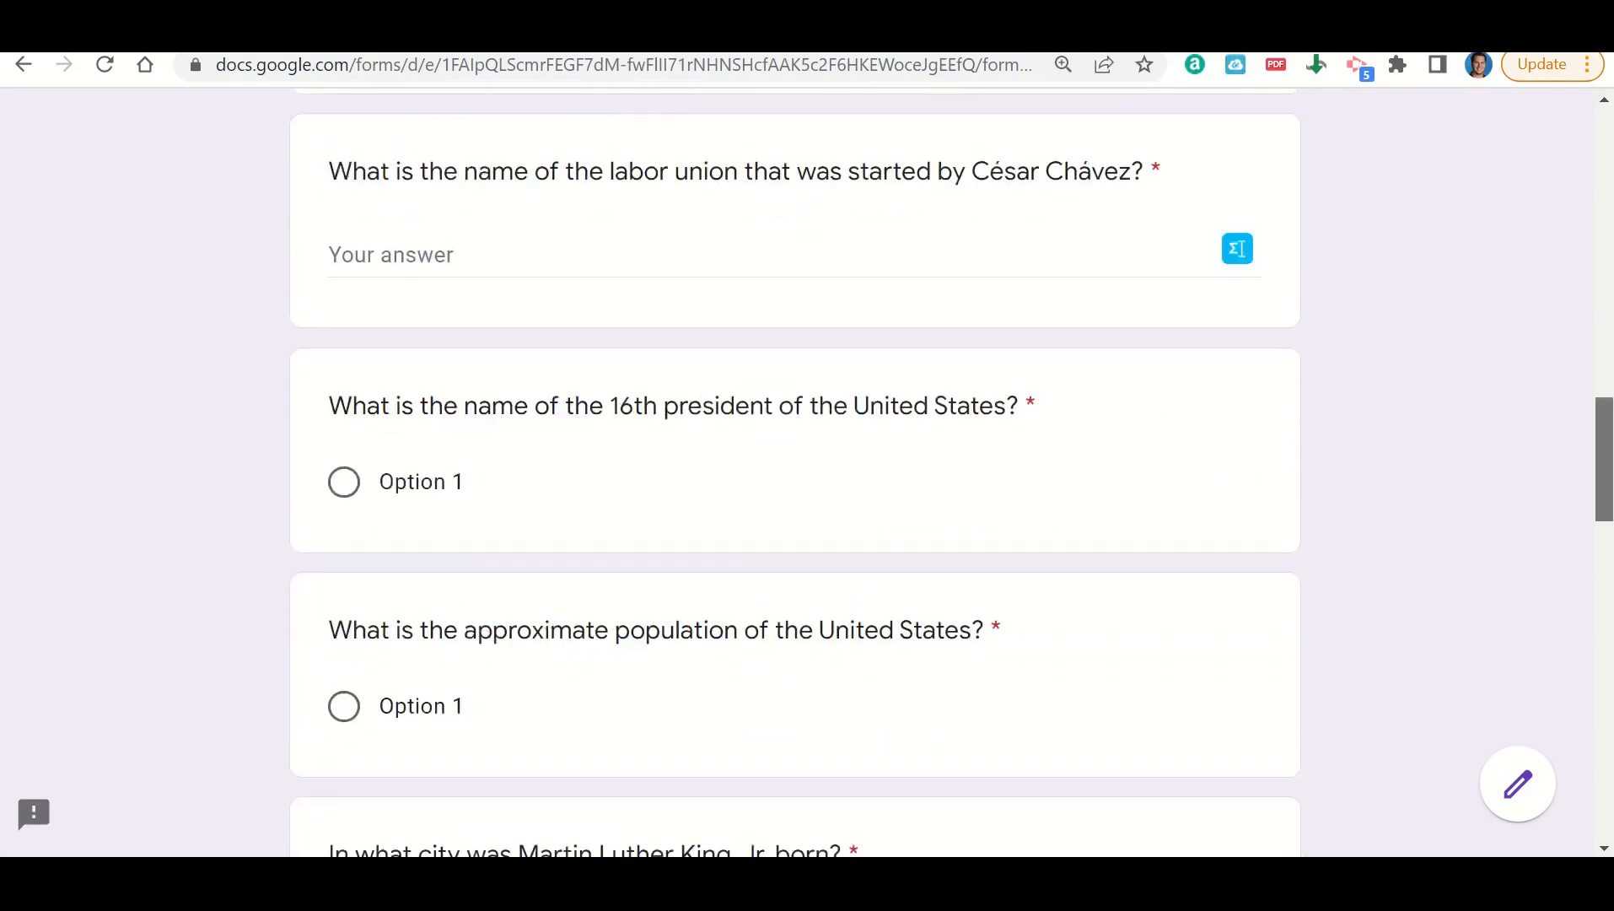
scroll(down, 3)
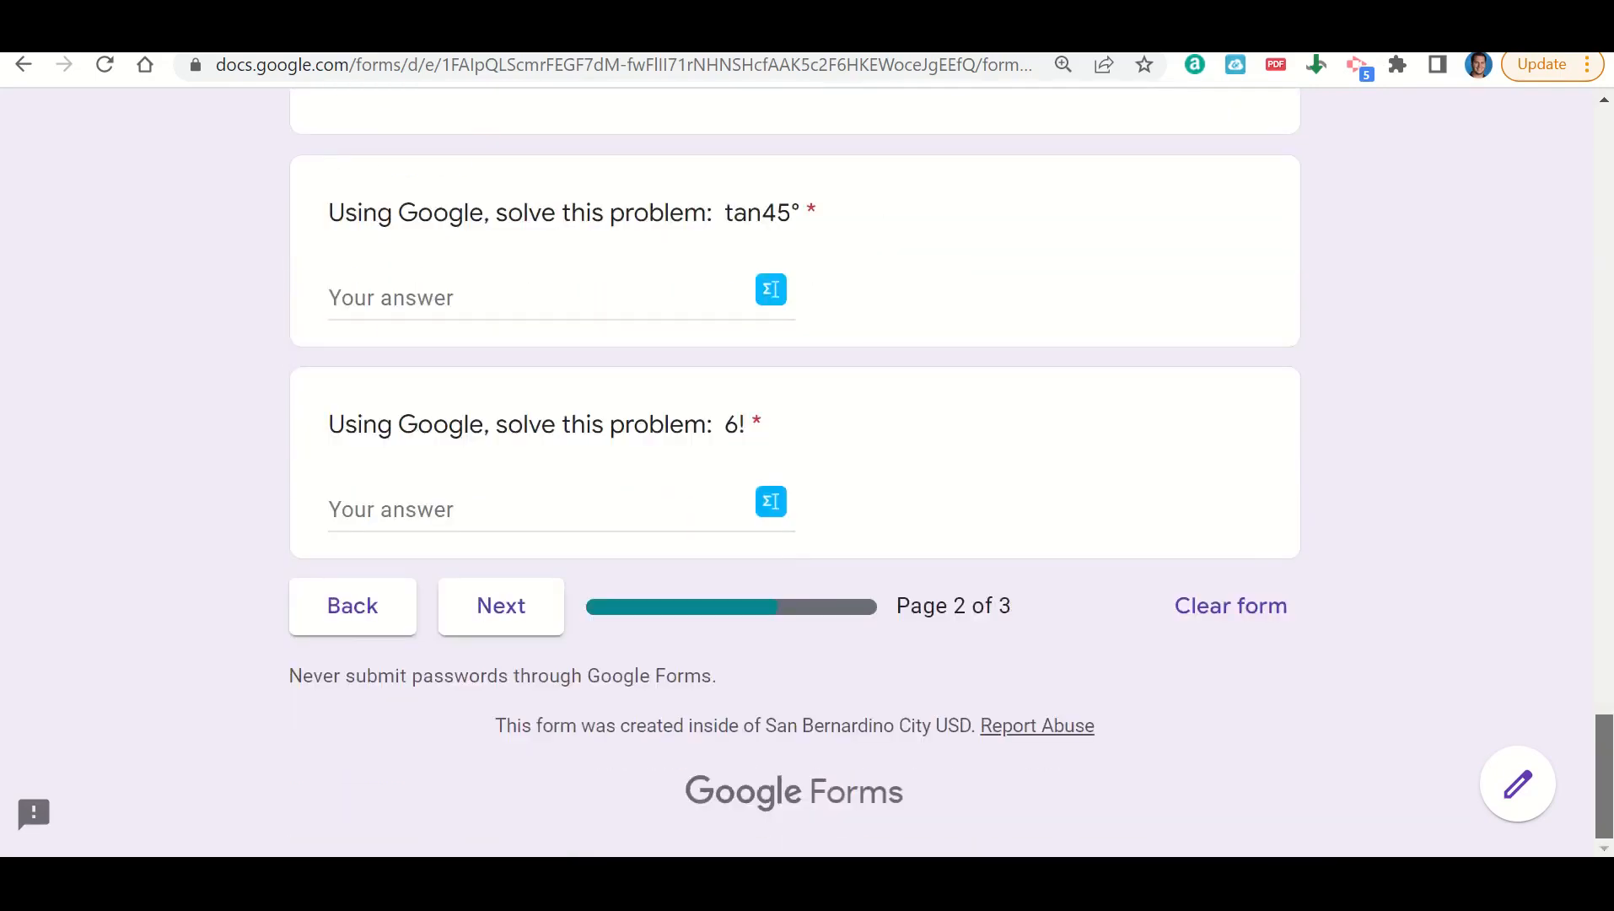